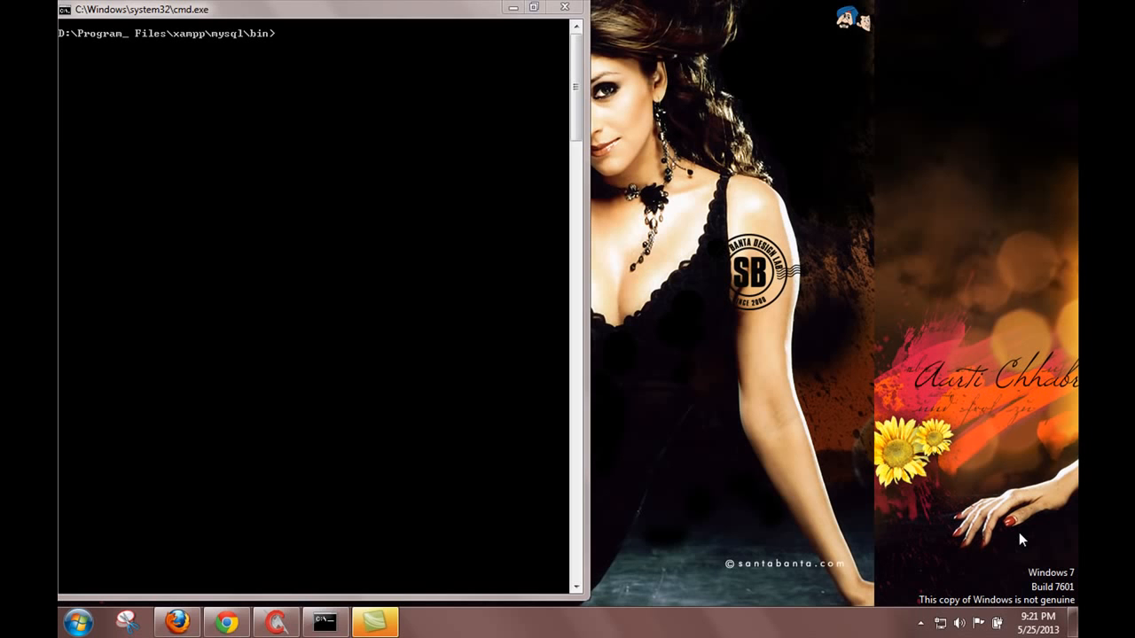
mouse_move(470, 326)
text(my)
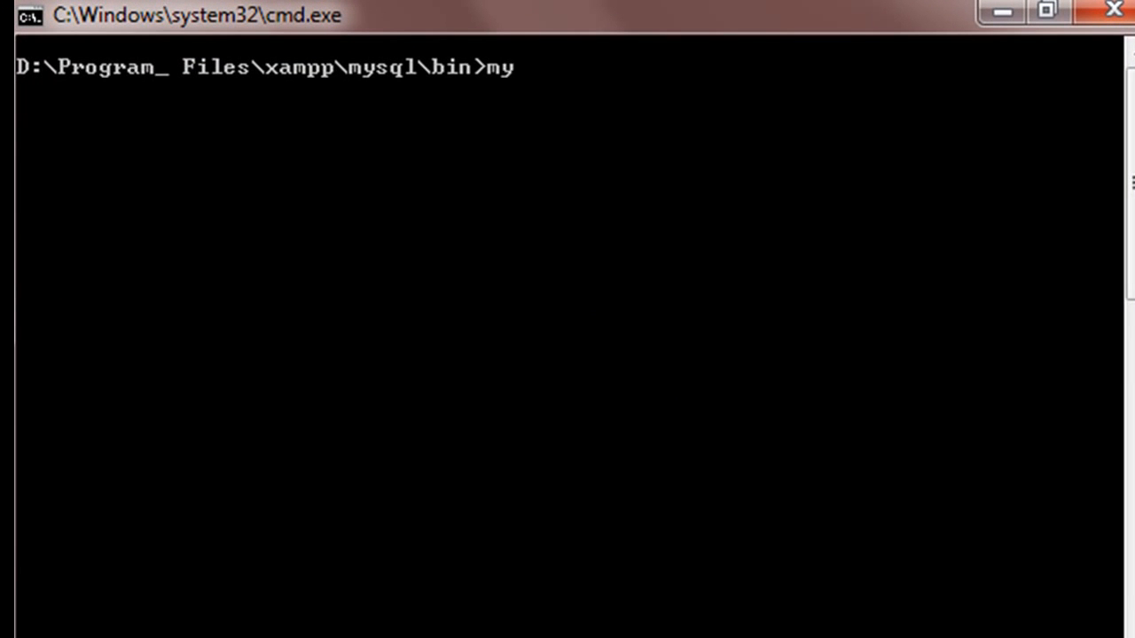
- Log into MySQL with mysql -u root -p -h localhost and enter the root password
text(sql)
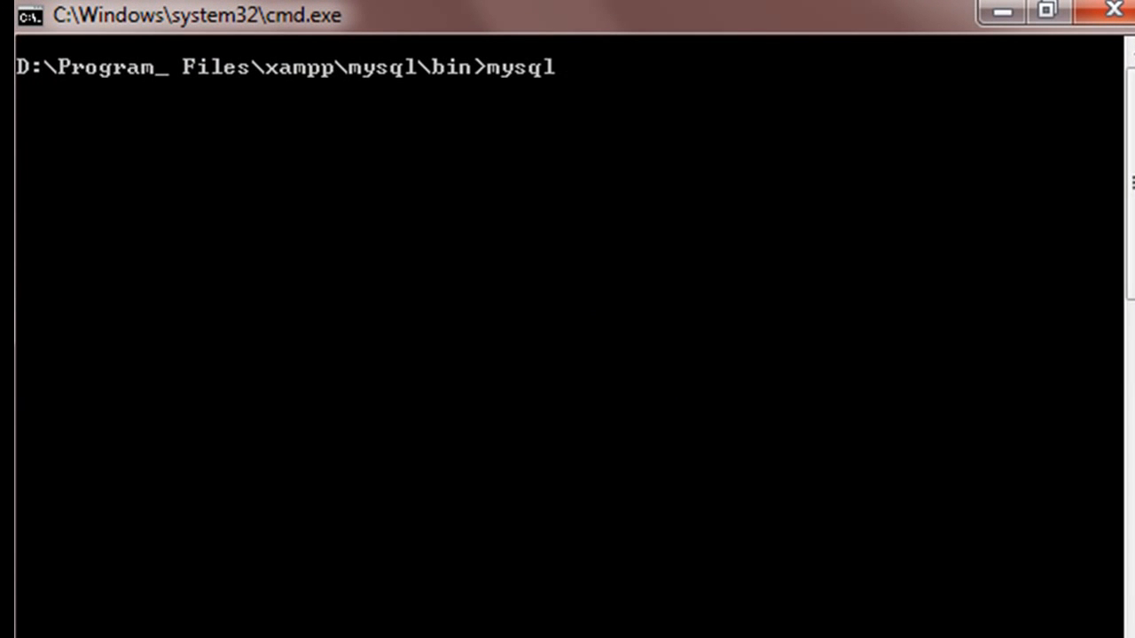
text(-u)
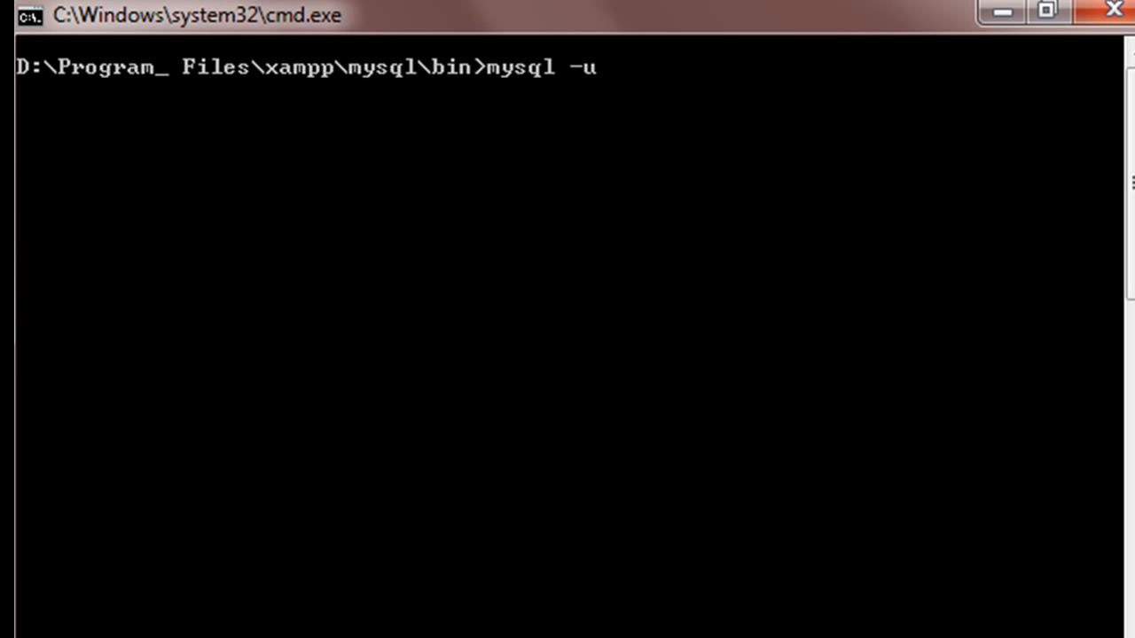
text(root -)
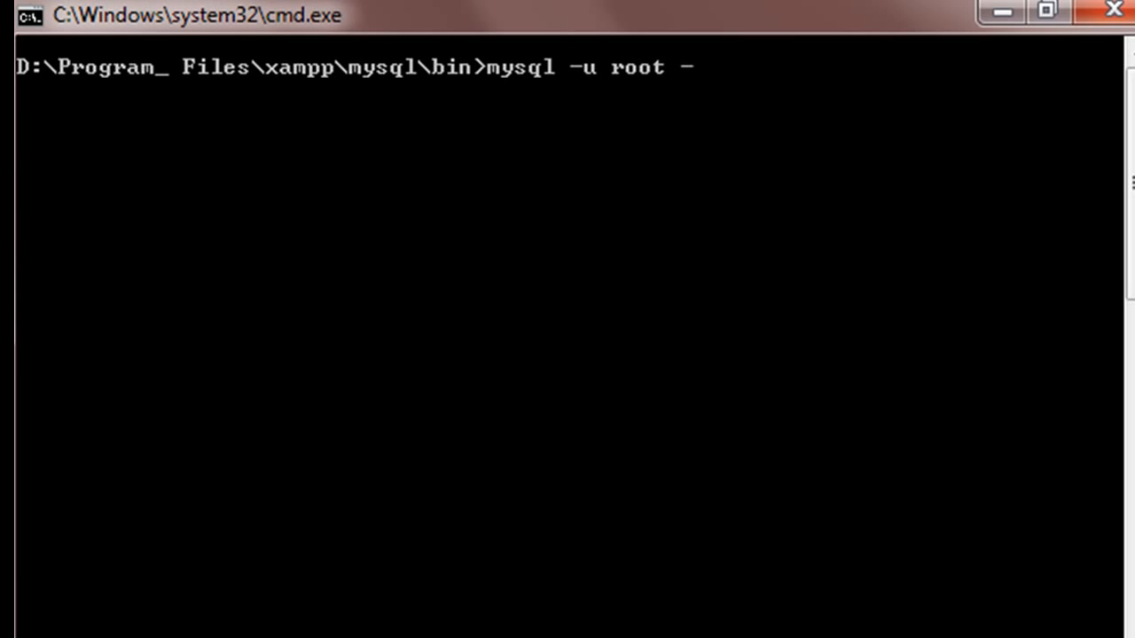
text(p -)
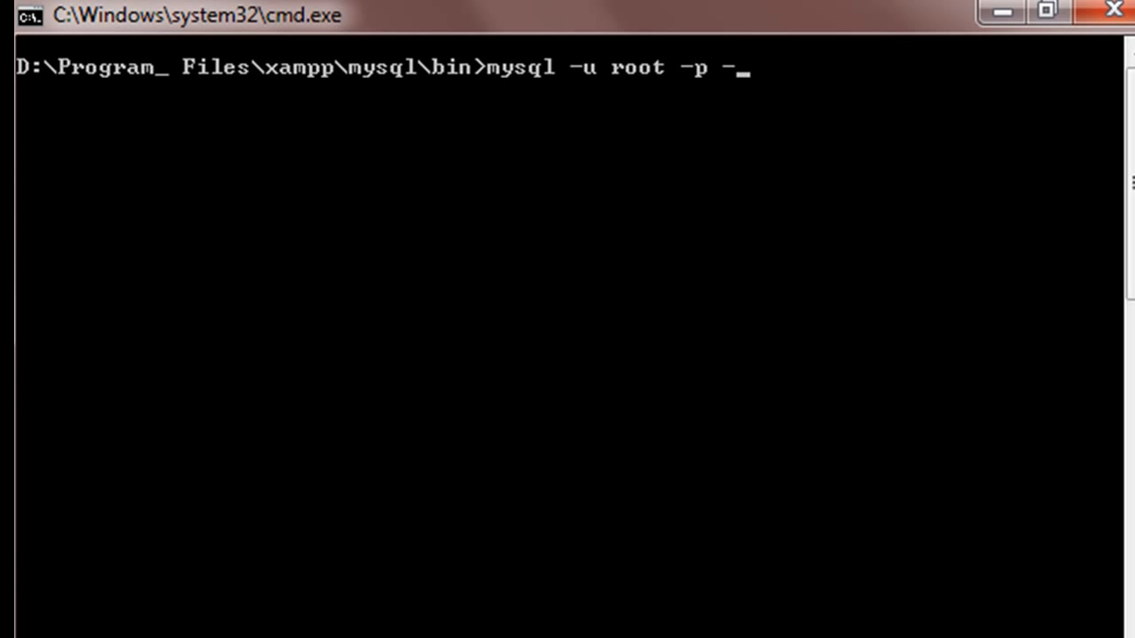
text(h loca)
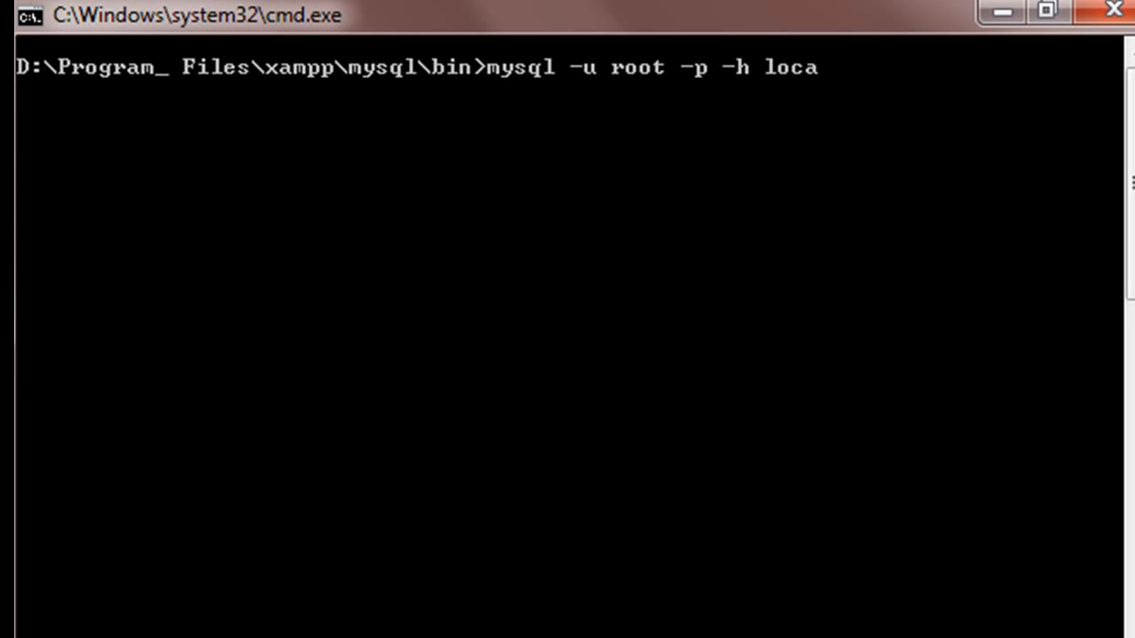
text(lhost)
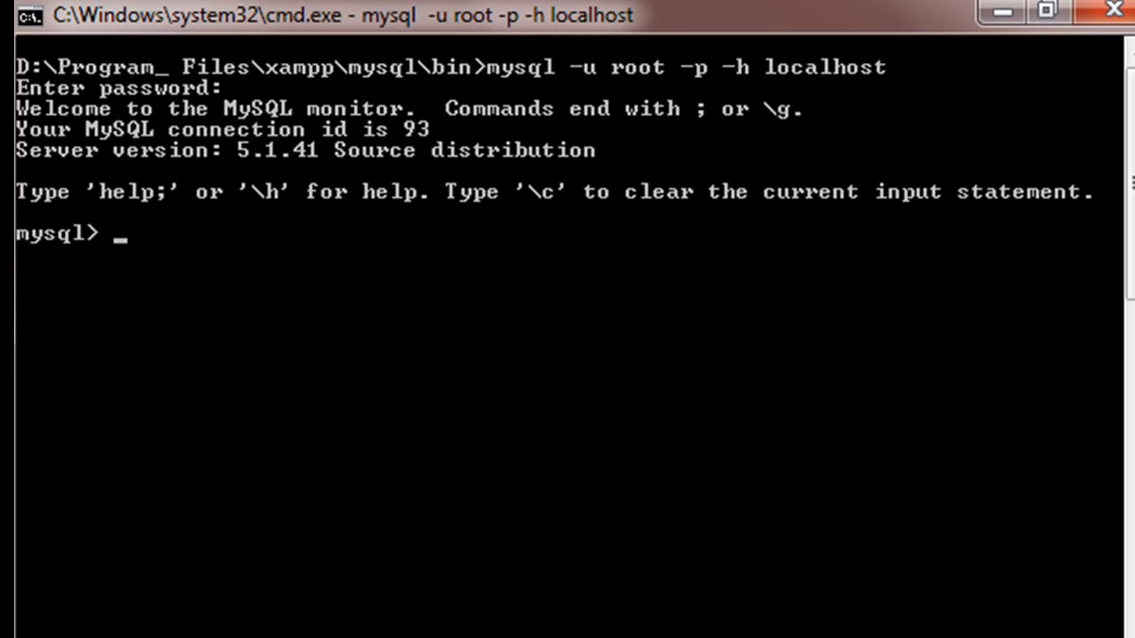
- Run show databases; and switch to the music database with use music;
text(sho)
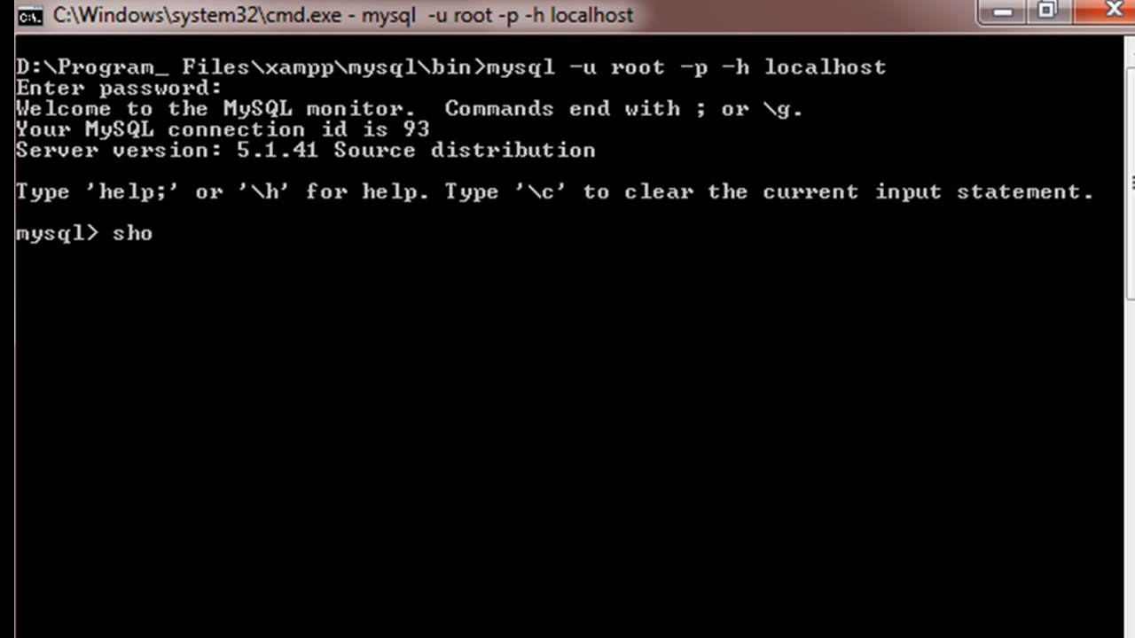
text(w dat)
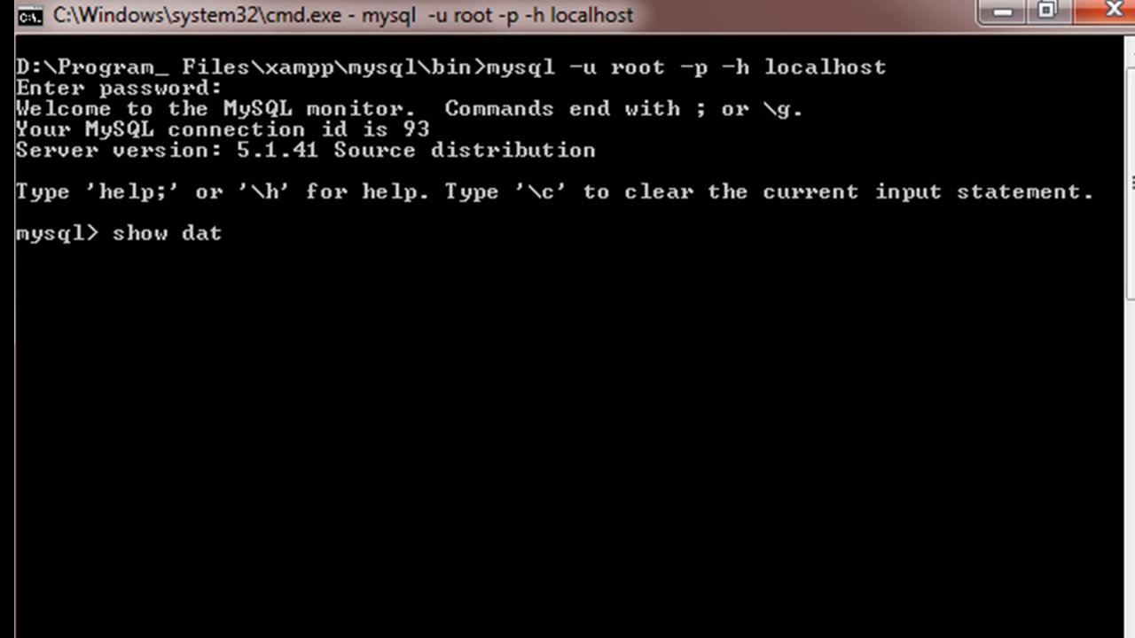
text(abases;)
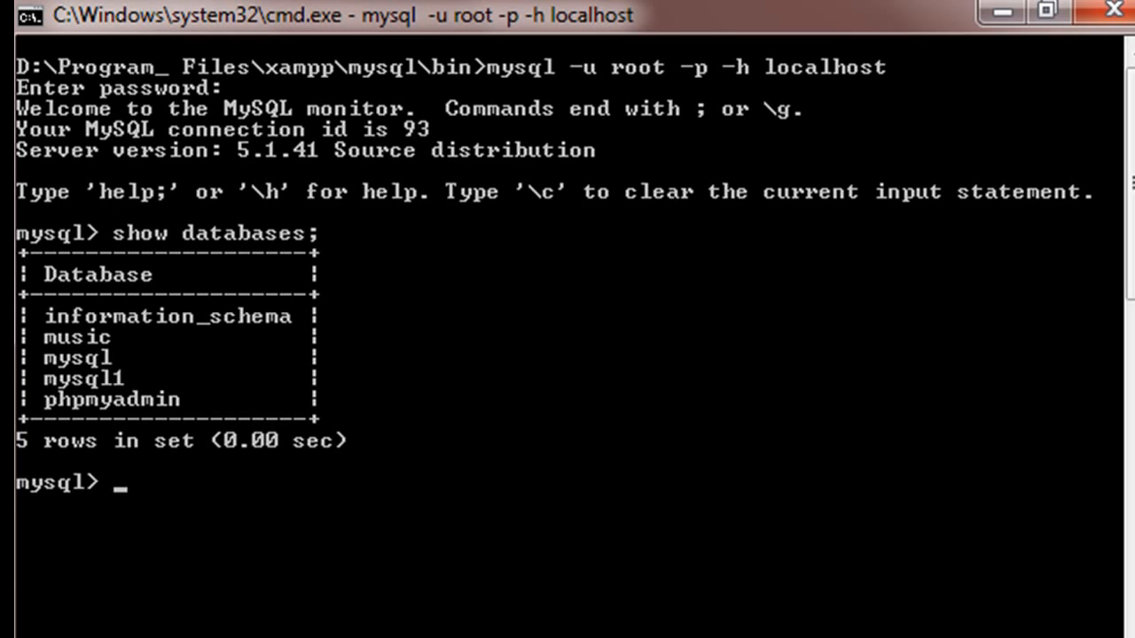
text(use)
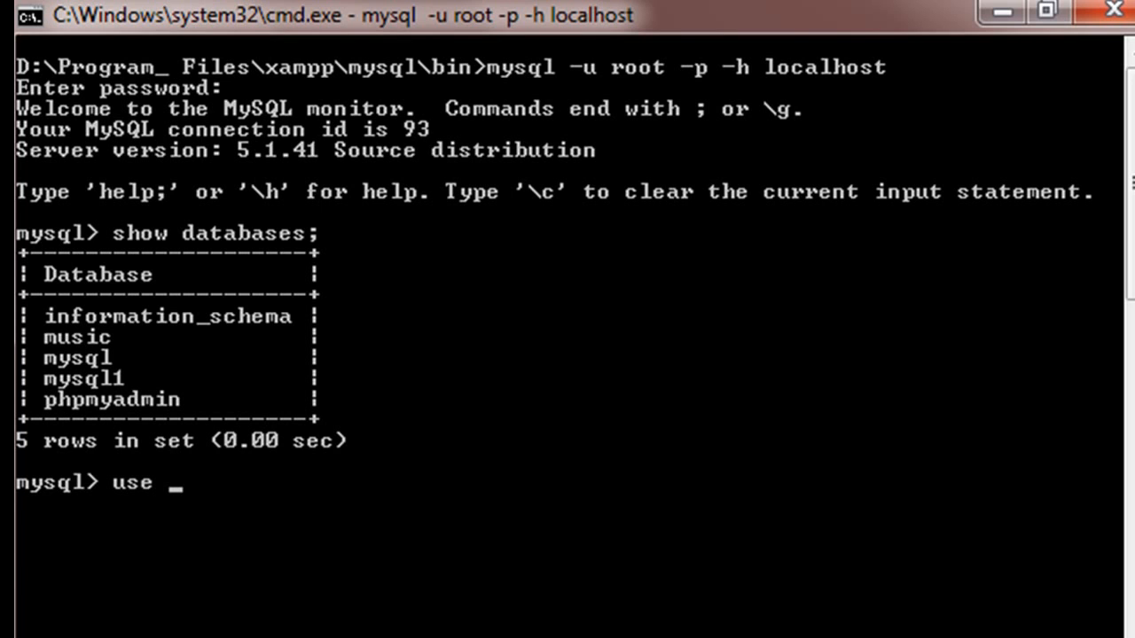
text(music;)
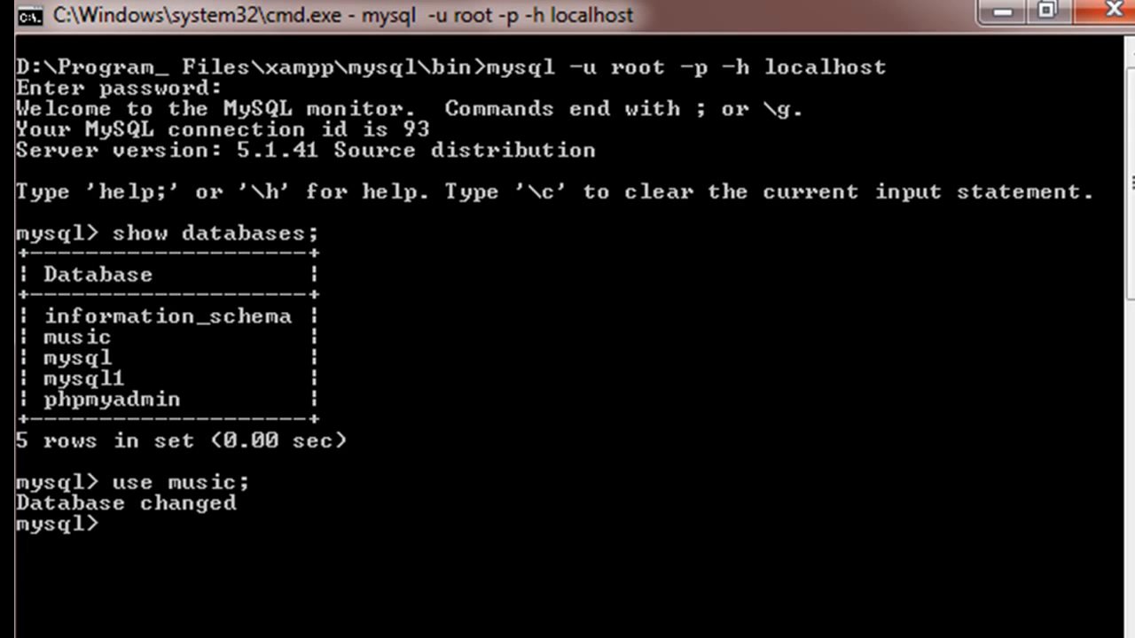
- Write select * from mymusic at the prompt without running it yet
text(sel)
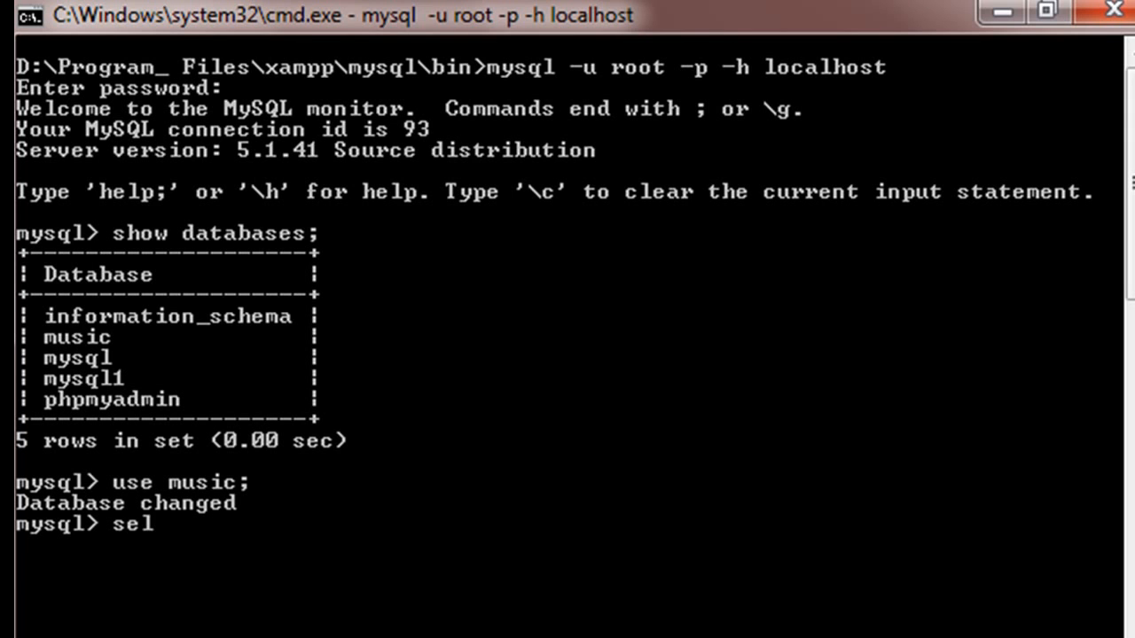
text(ect)
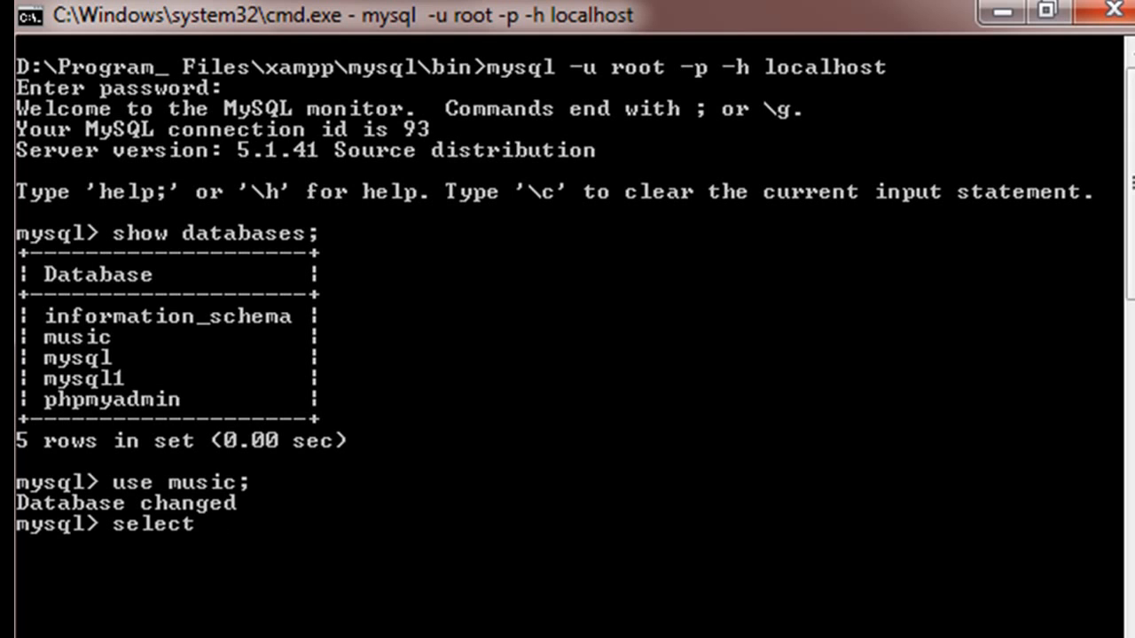
text(* from)
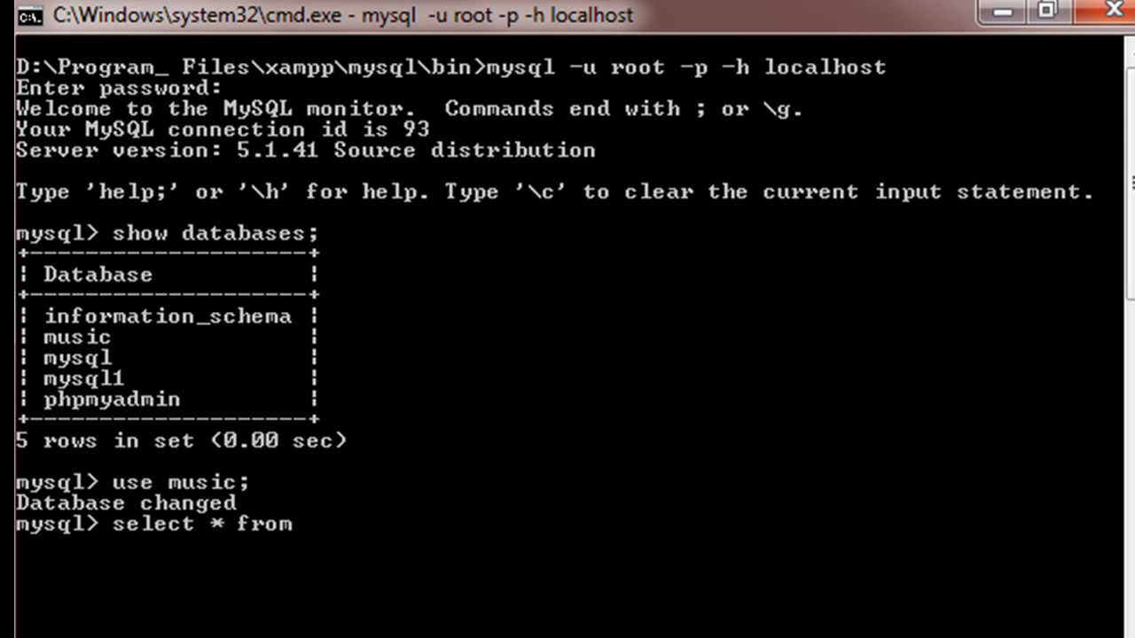
text(mymusi)
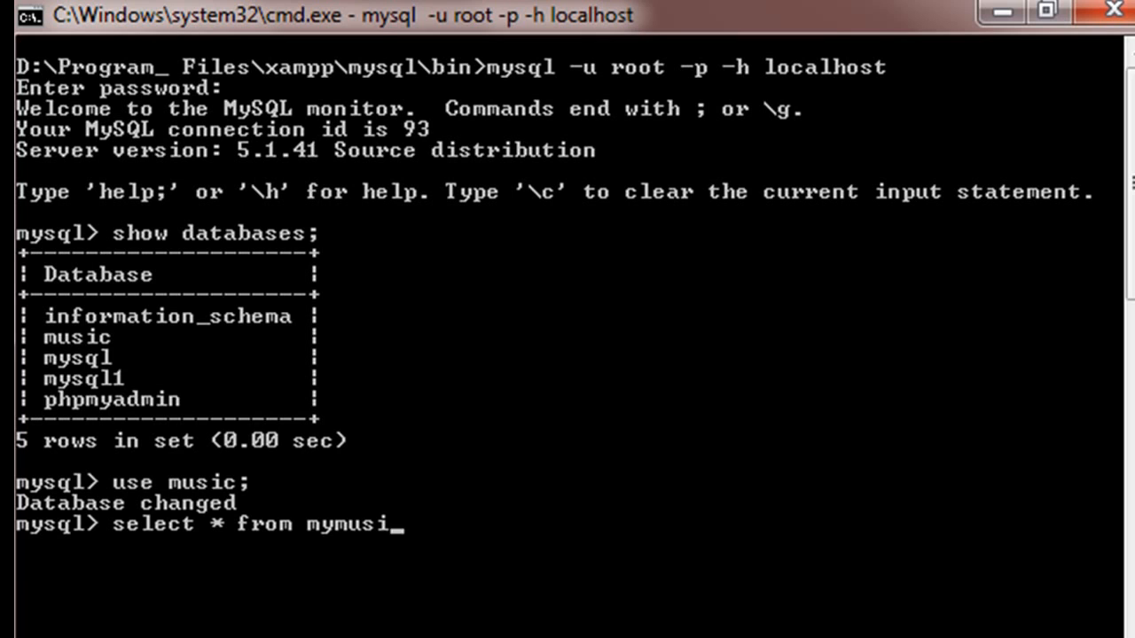
text(c)
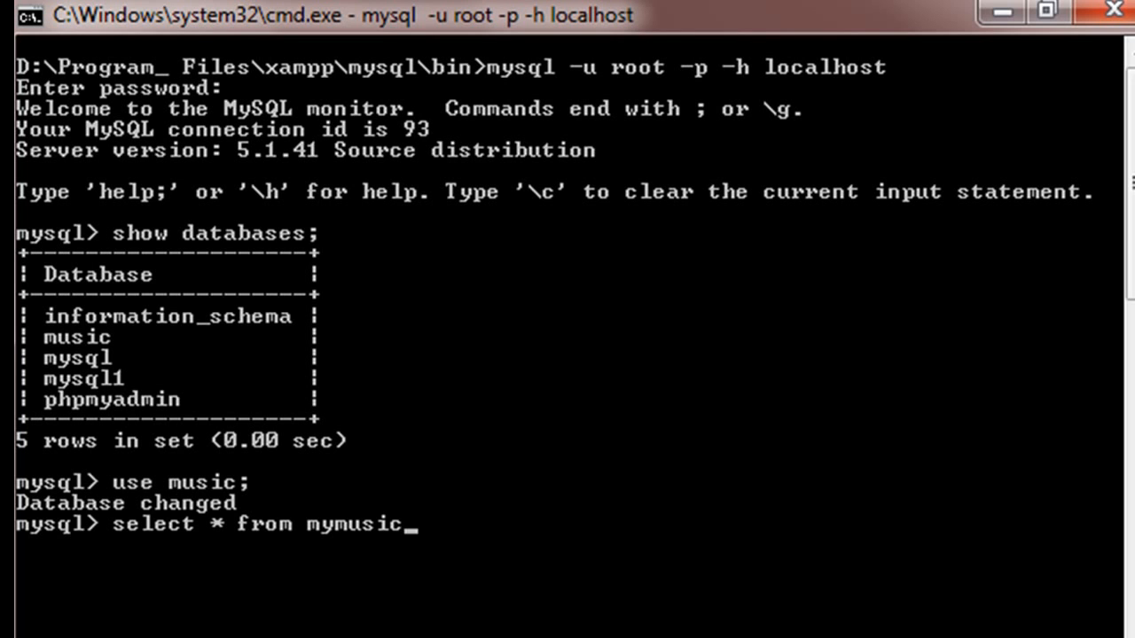
- Run select * from mymusic and scroll through the 31 returned rows
key(enter)
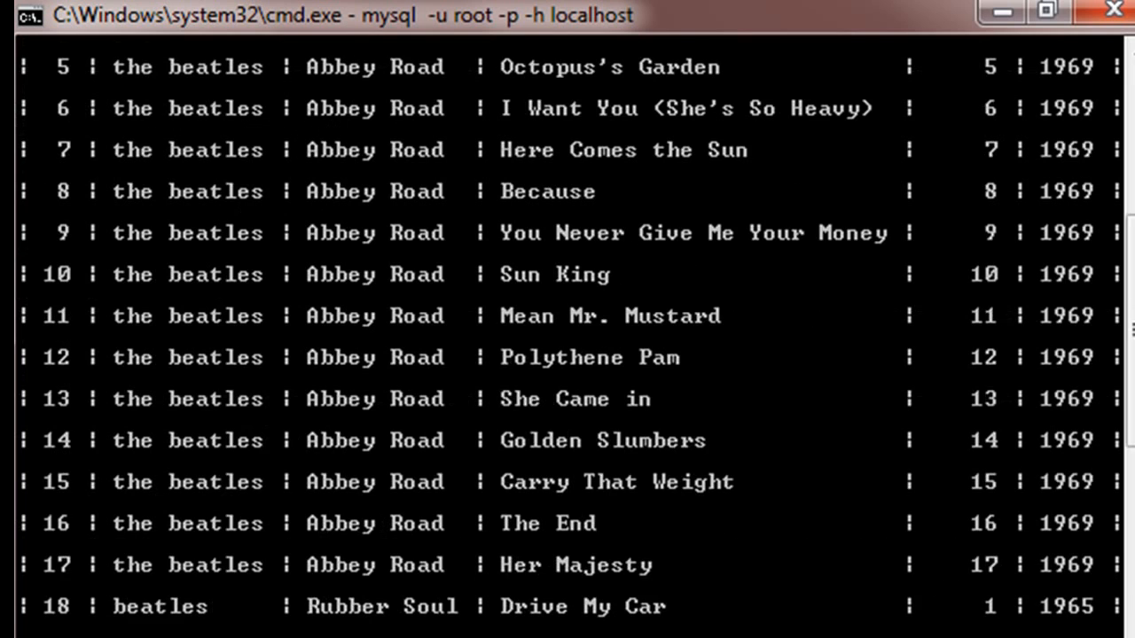
scroll(down, 3)
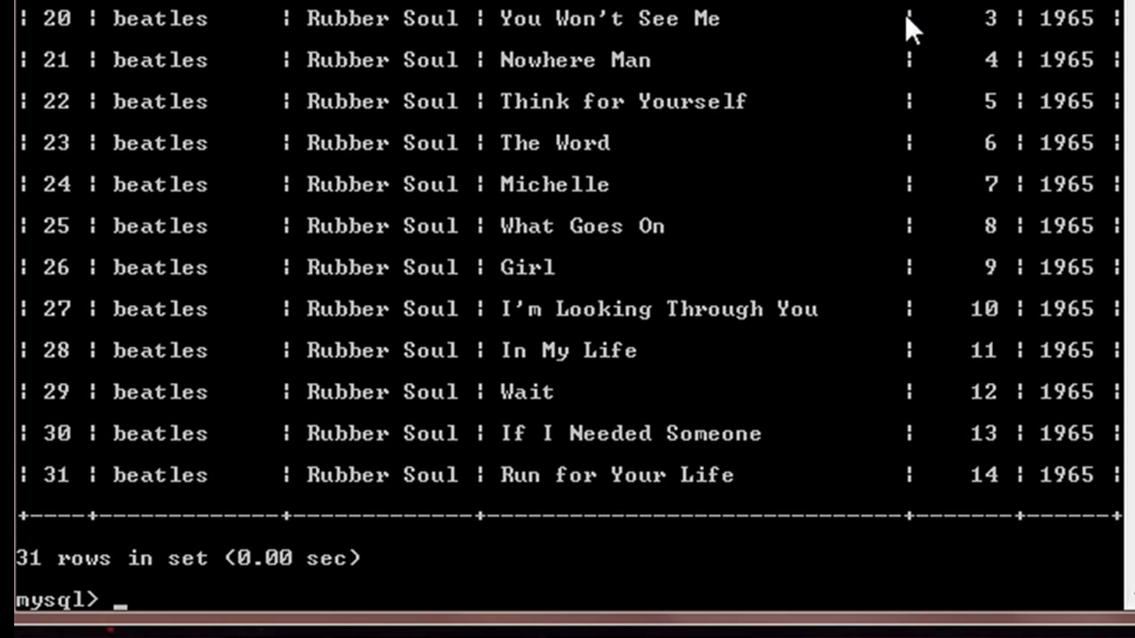
- Write select * from mymusic where title RLIKE('you'); without running it yet
text(sele)
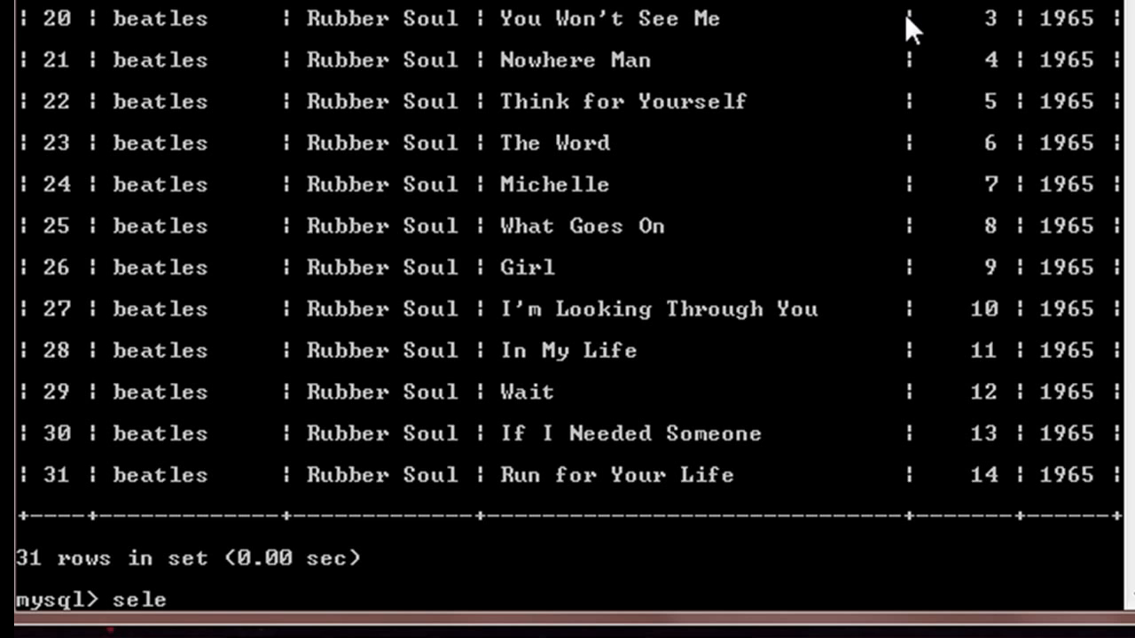
text(ct *)
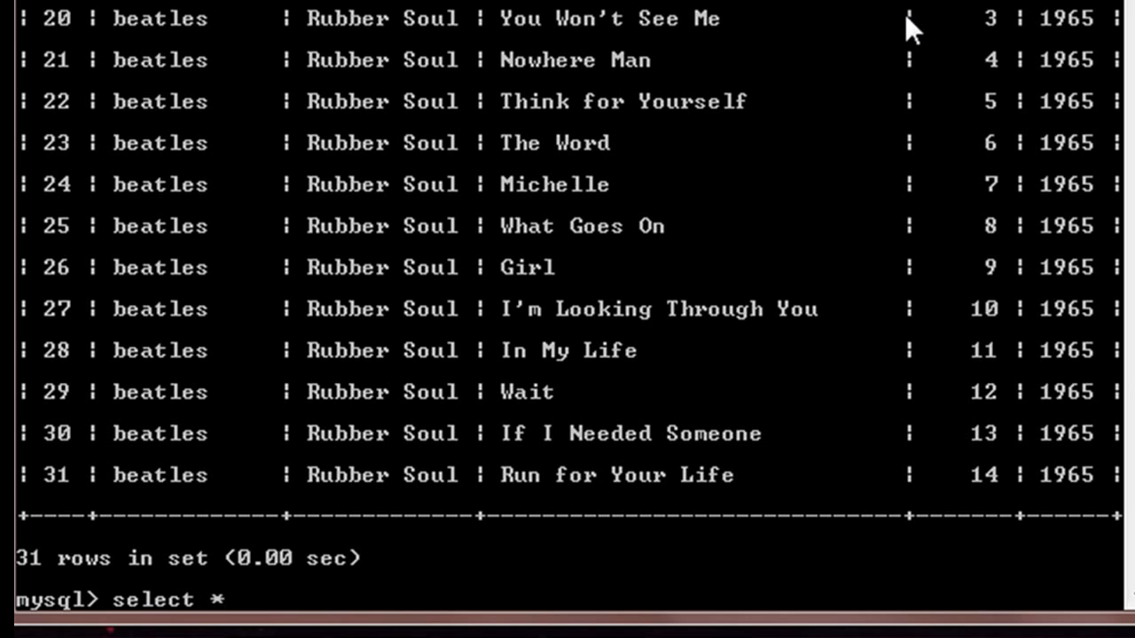
text(from m)
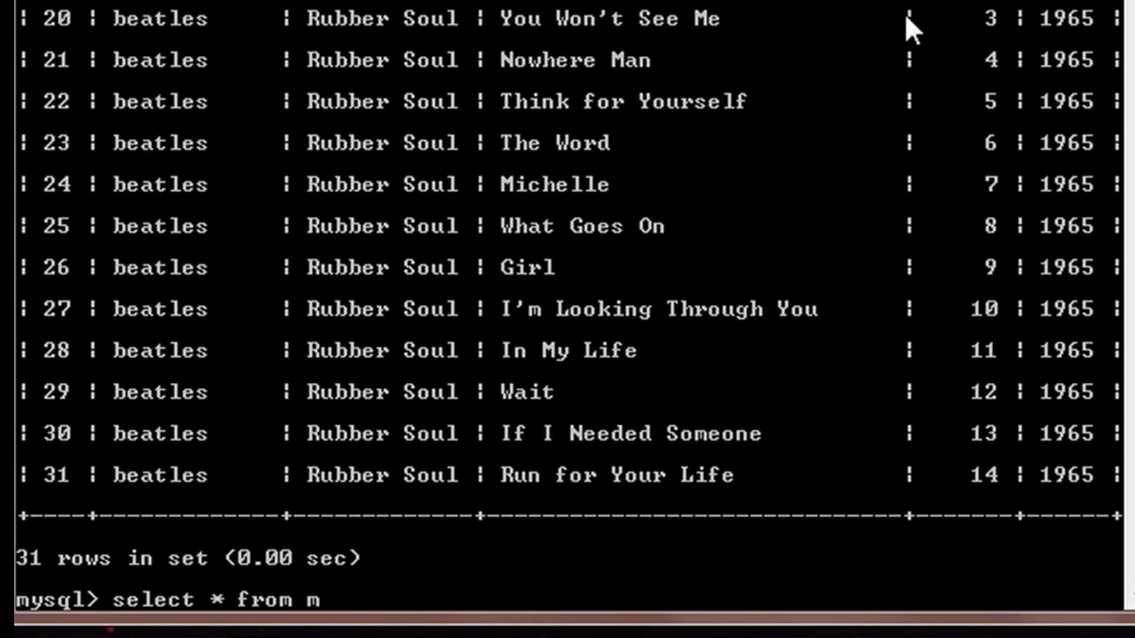
text(ymusic)
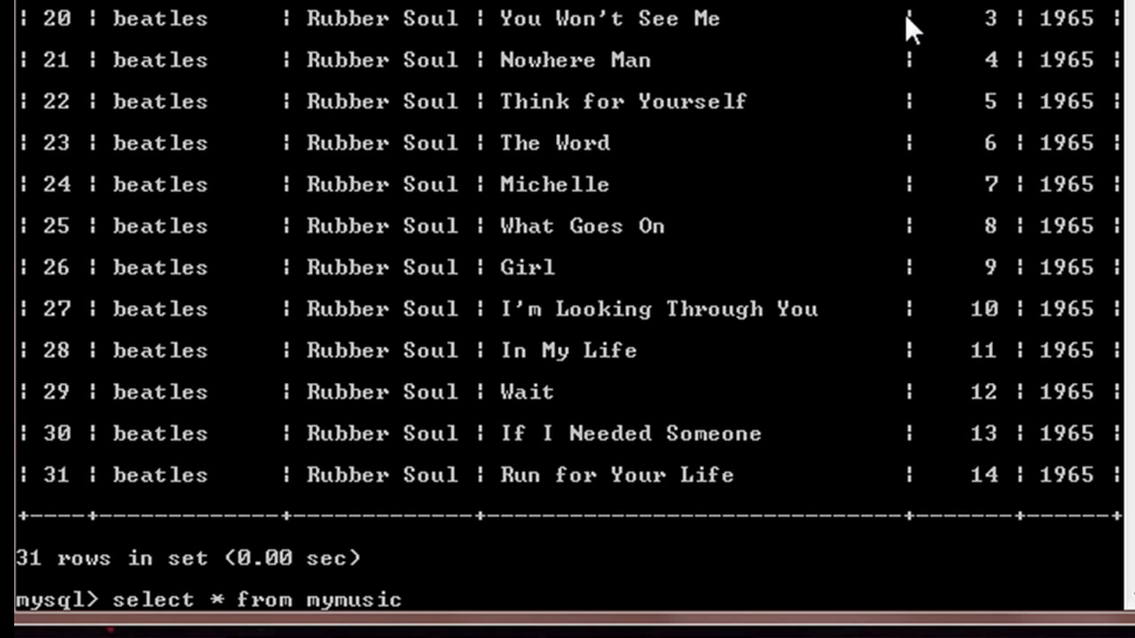
text(where)
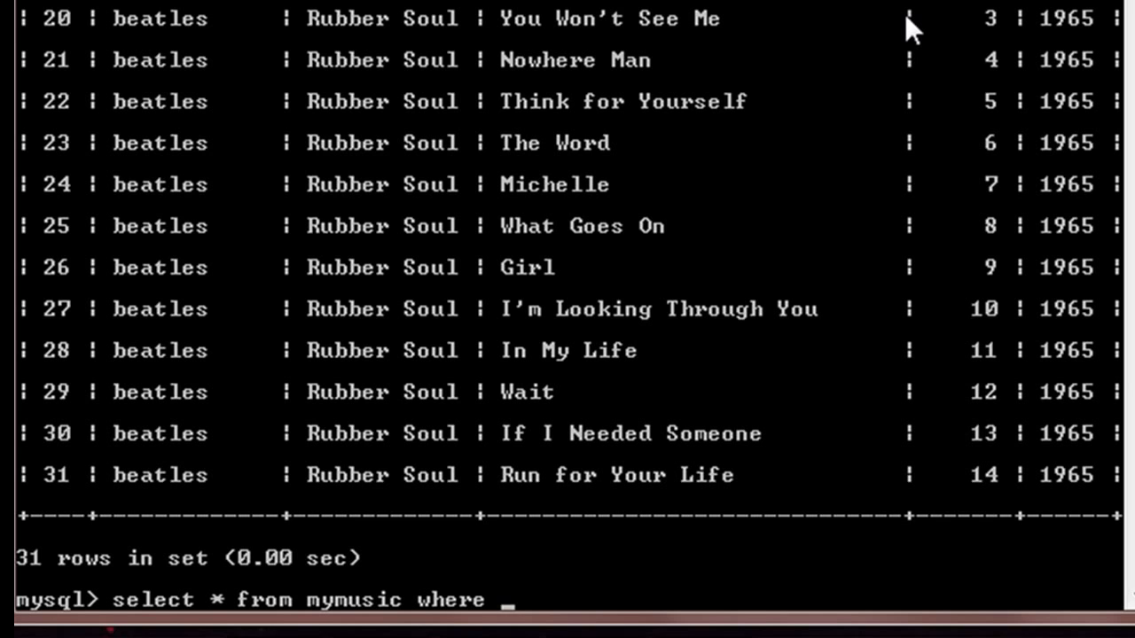
text(title)
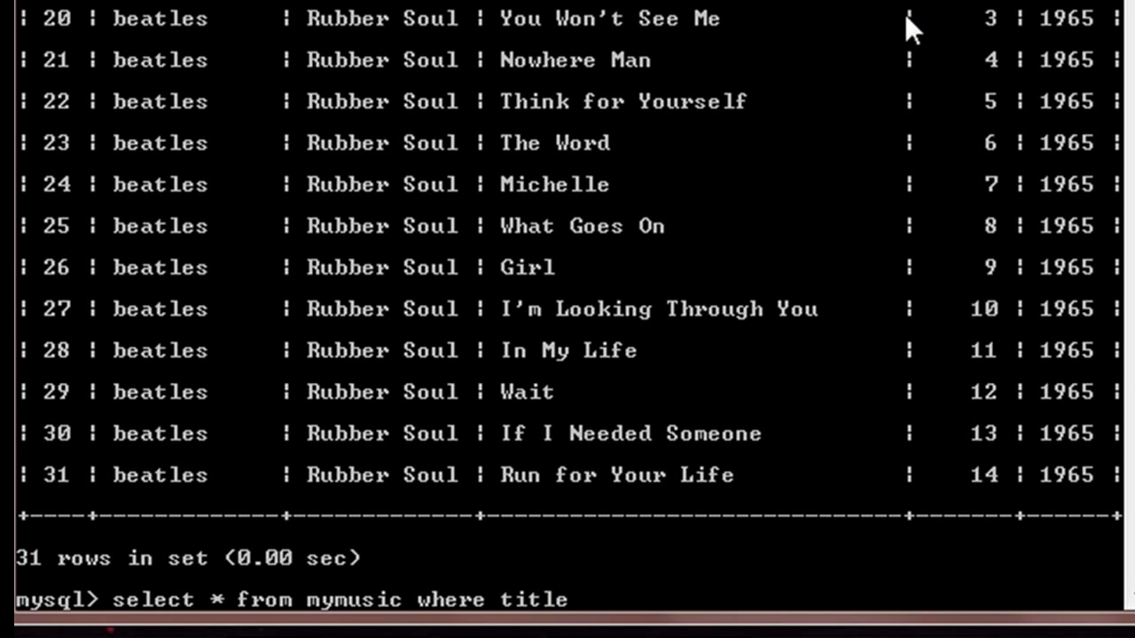
text(R)
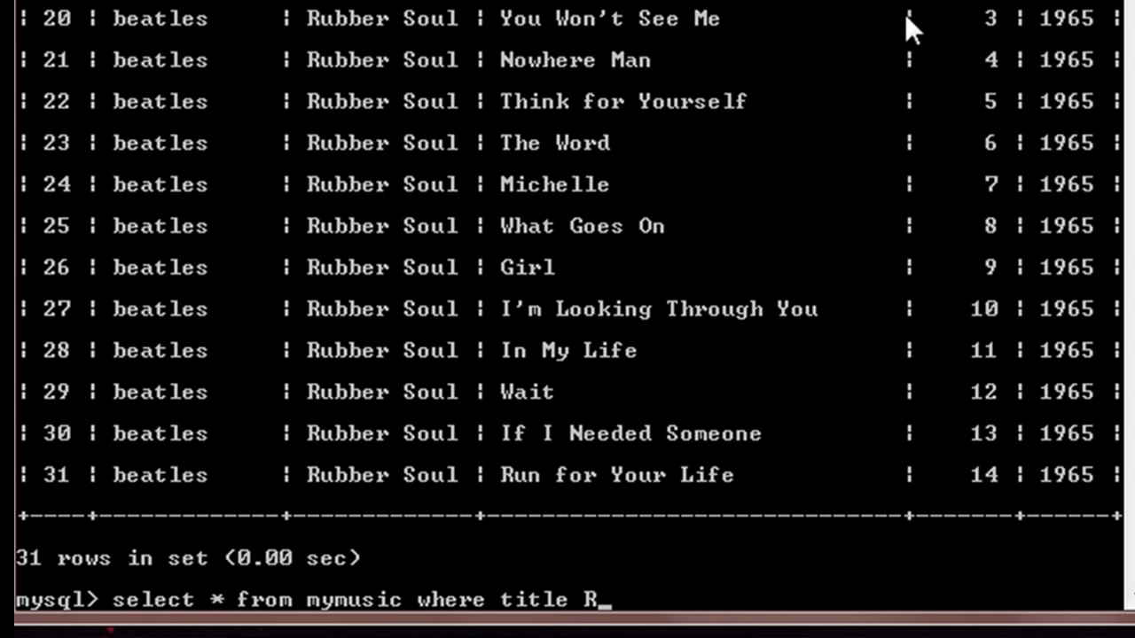
text(LIKE)
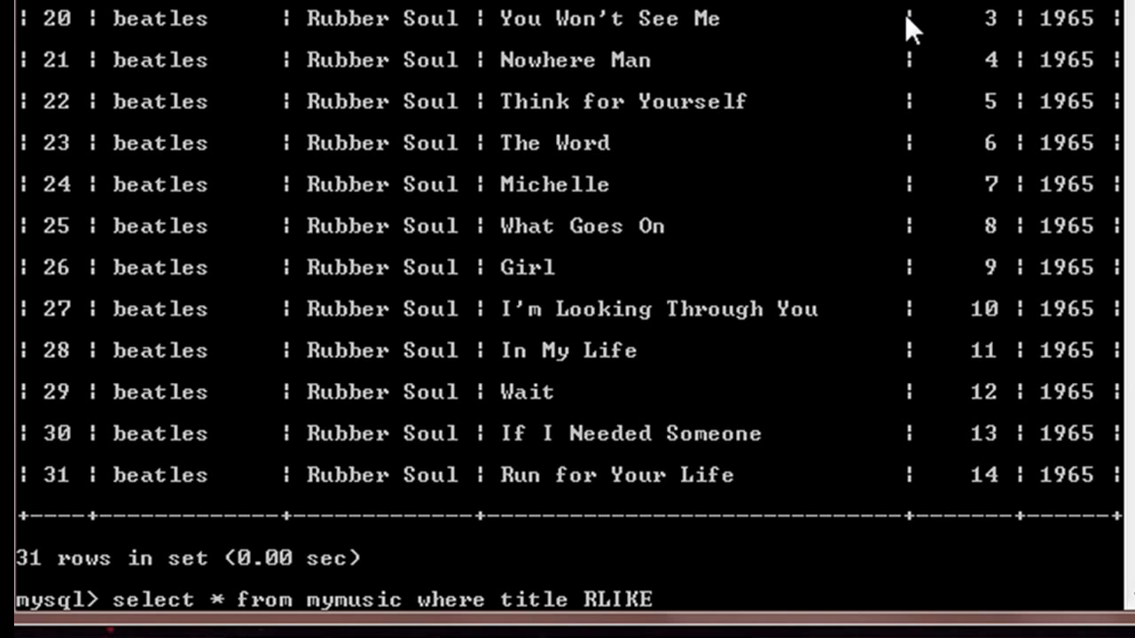
text(()
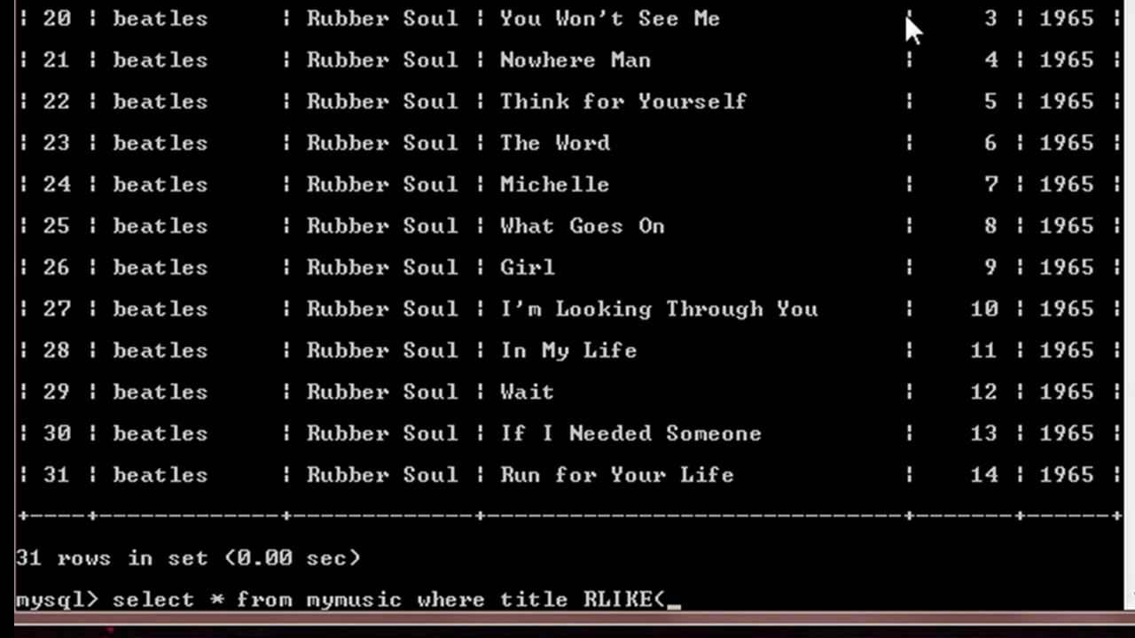
text(')
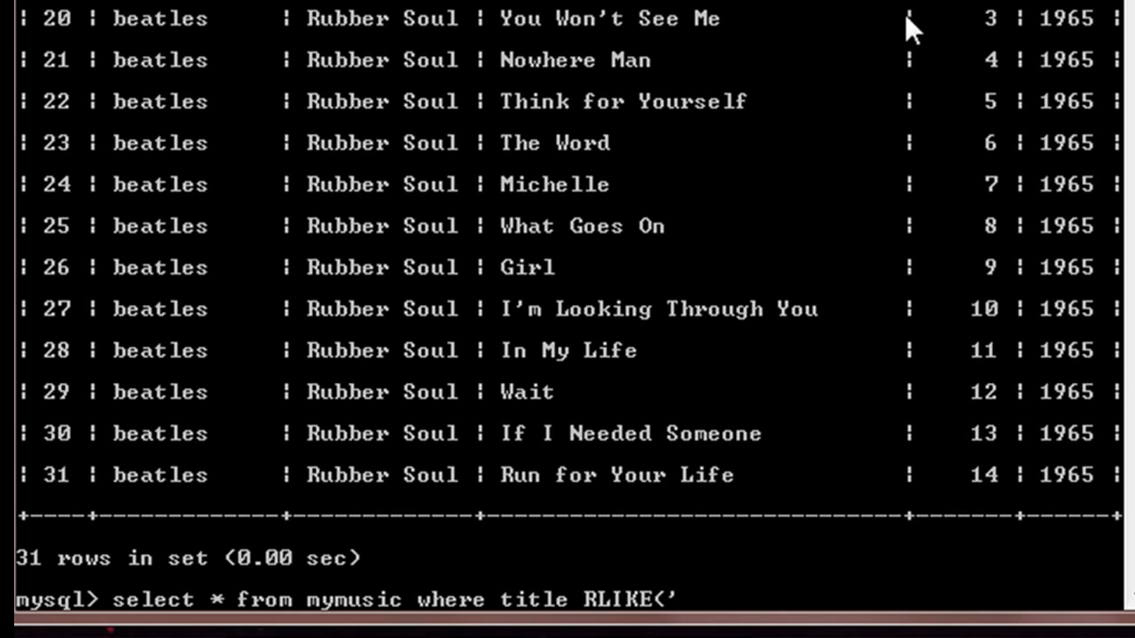
text(you)
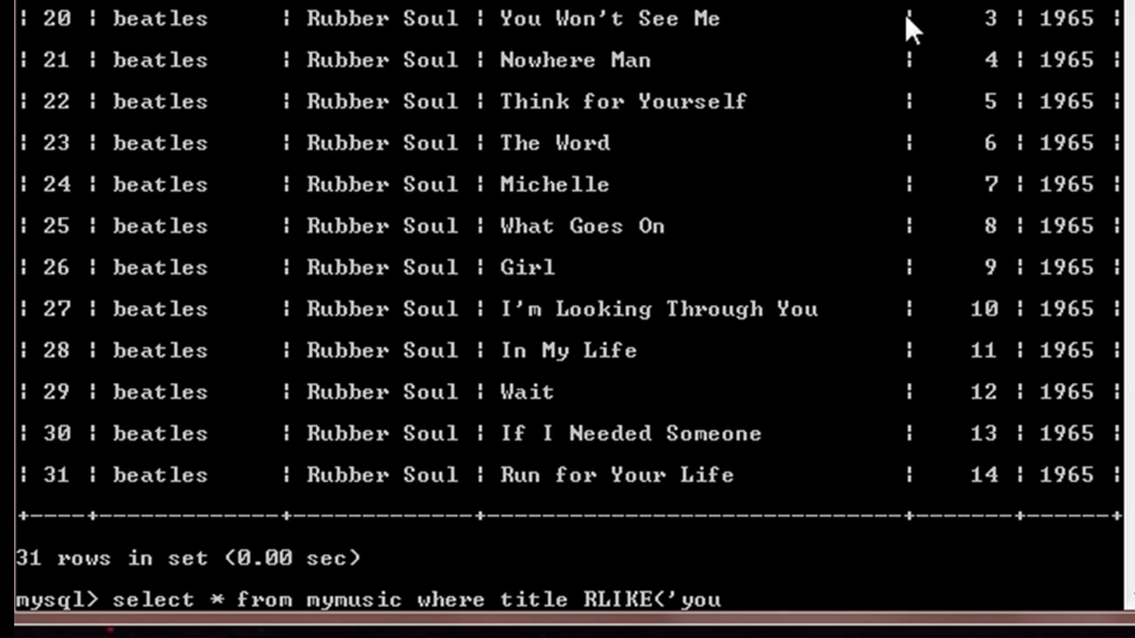
text(');)
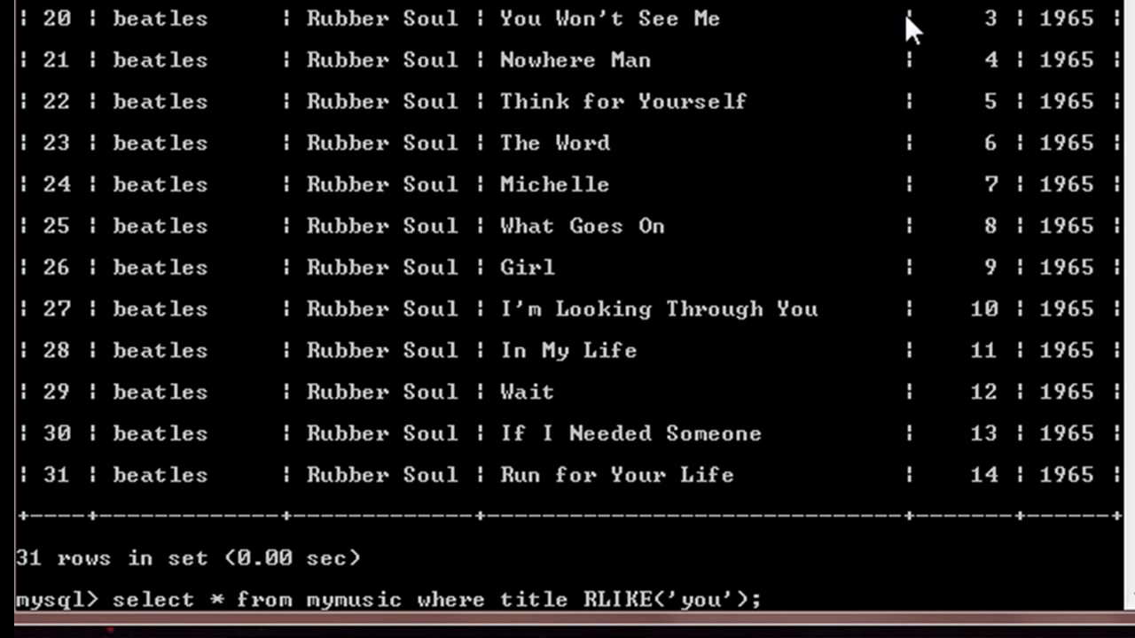
- Run the RLIKE('you') query, returning six titles containing you
key(Return)
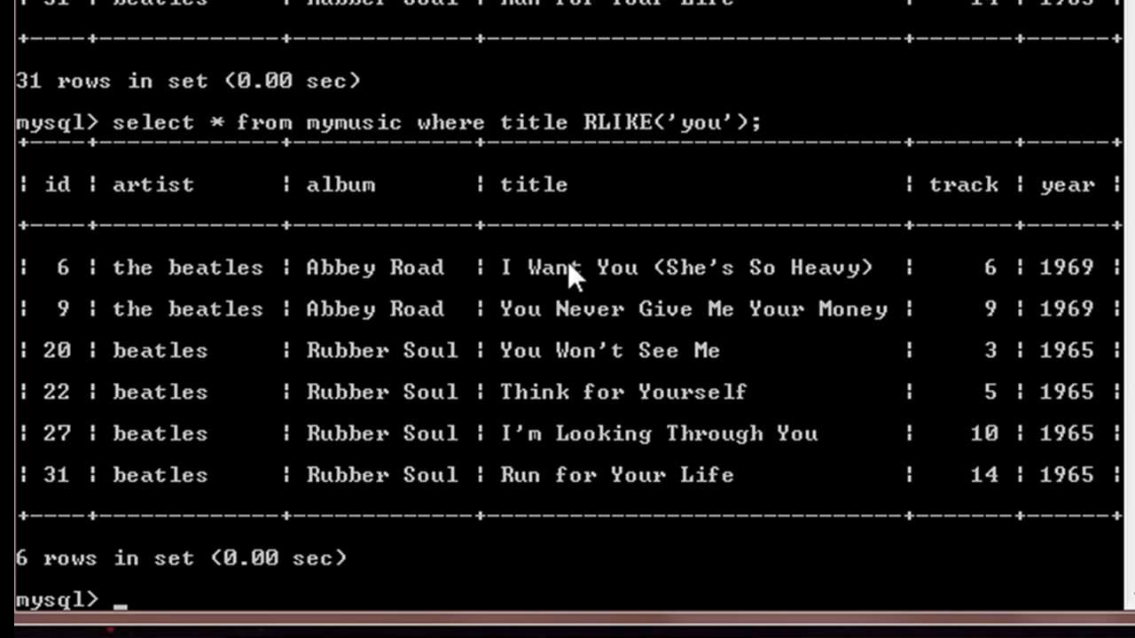
mouse_move(617, 290)
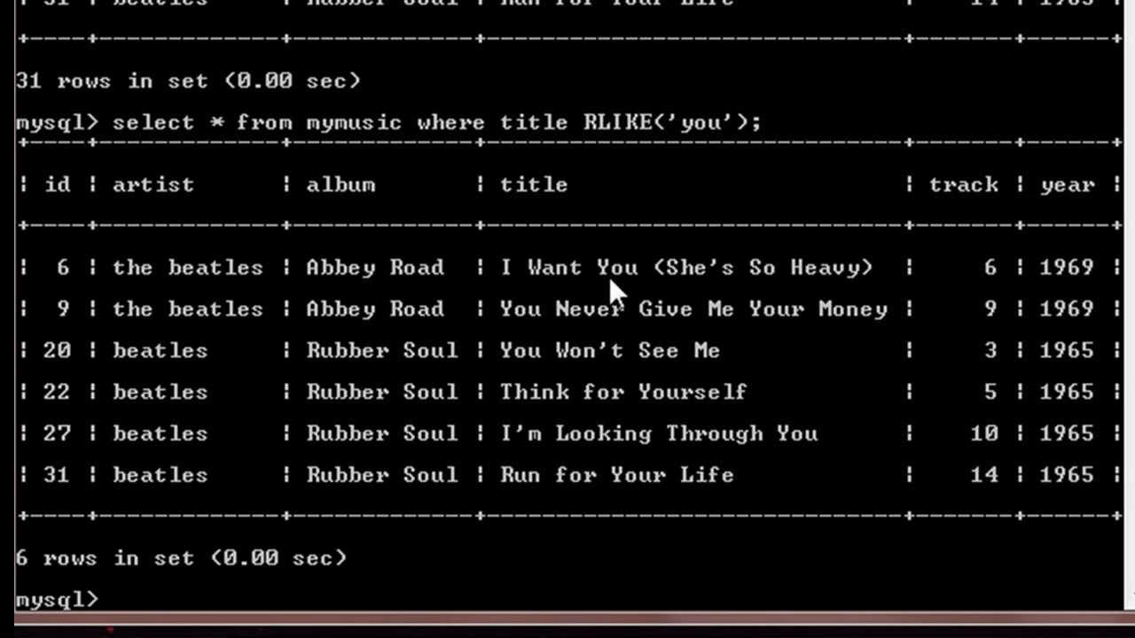
mouse_move(541, 333)
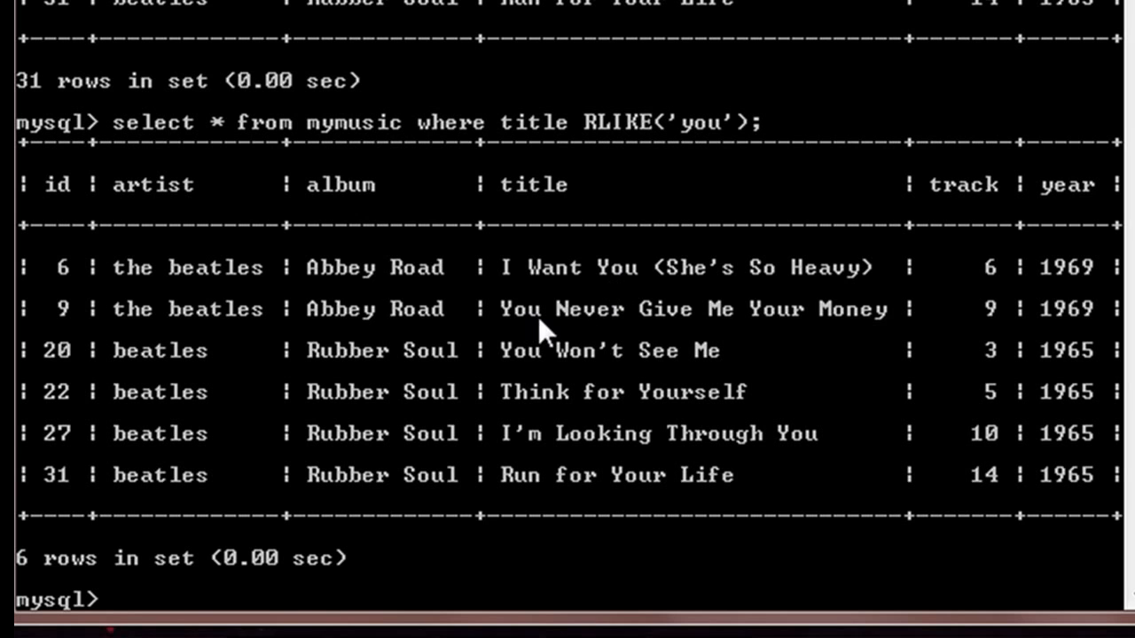
mouse_move(664, 416)
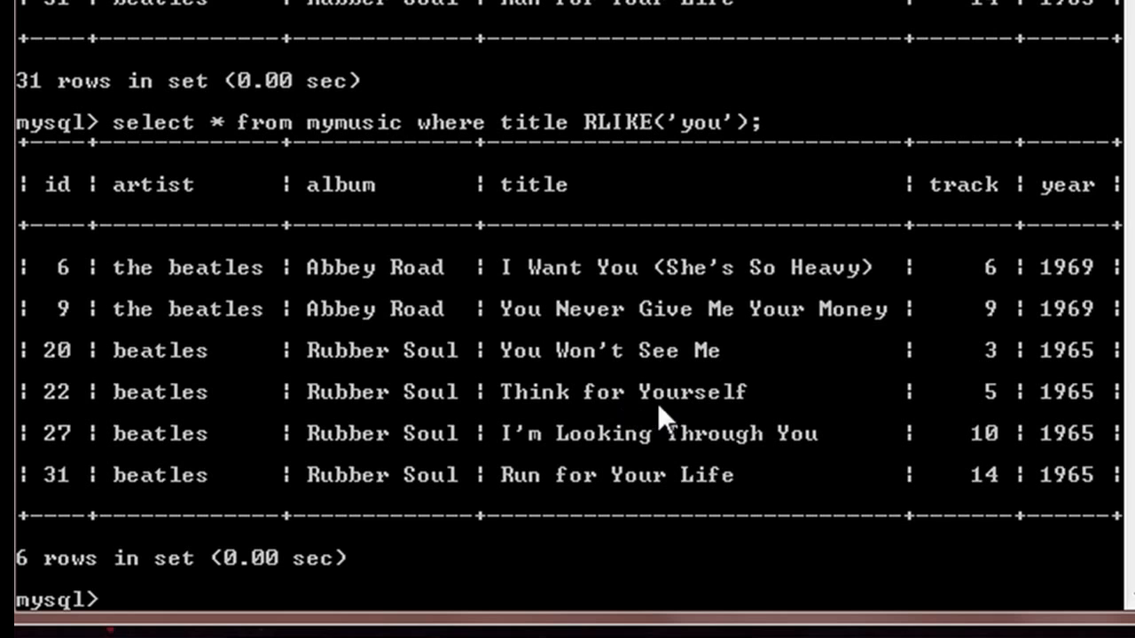
mouse_move(784, 457)
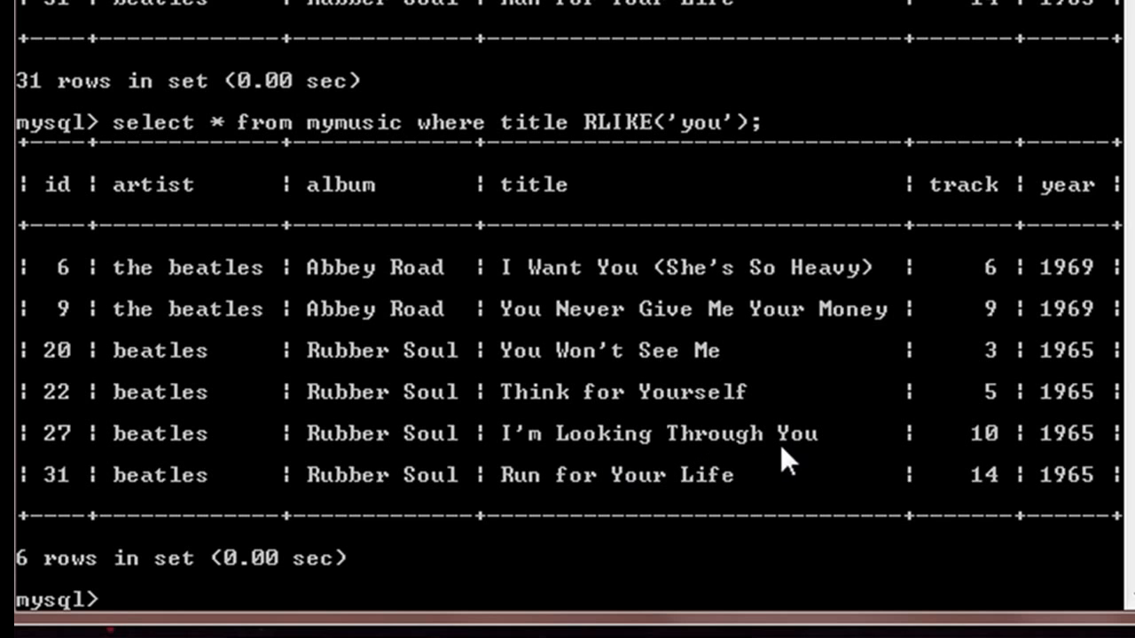
mouse_move(695, 344)
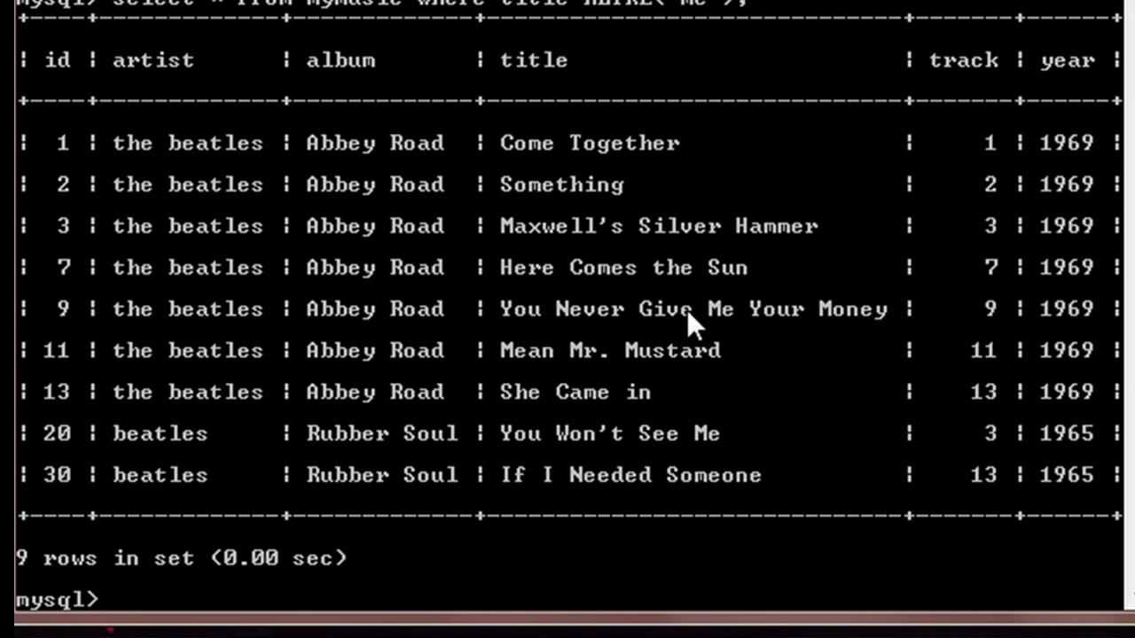
- Run select * from mymusic where title RLIKE('me'); returning nine titles
text(select * from mymusic where title RLIKE('me');)
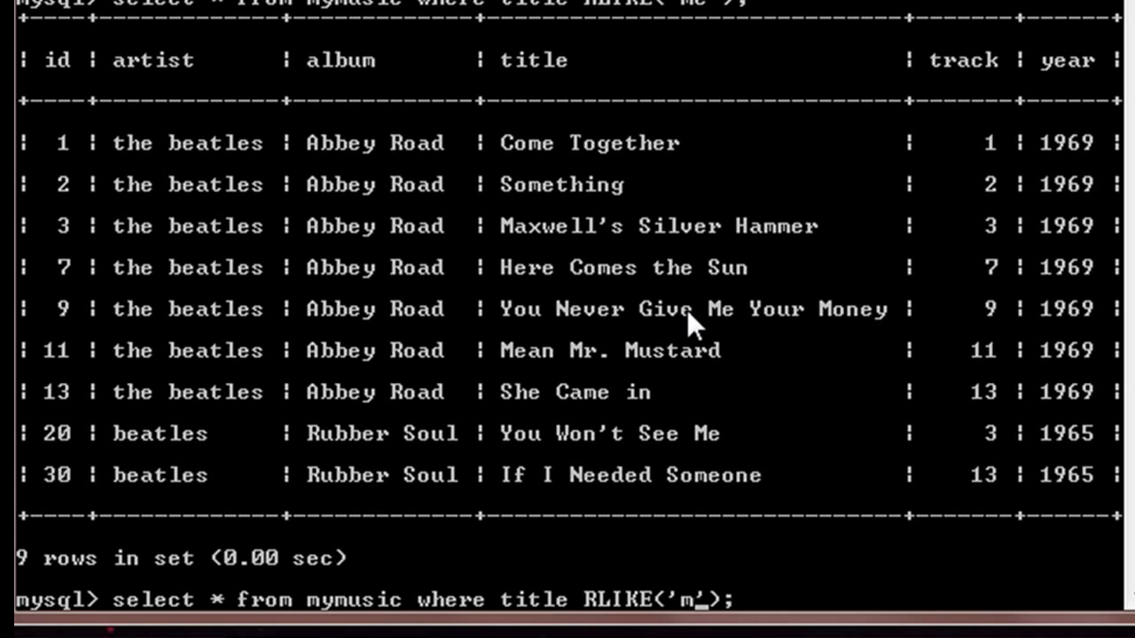
- Change the recalled query's pattern to 'the' and run it, returning five titles
key(Backspace)
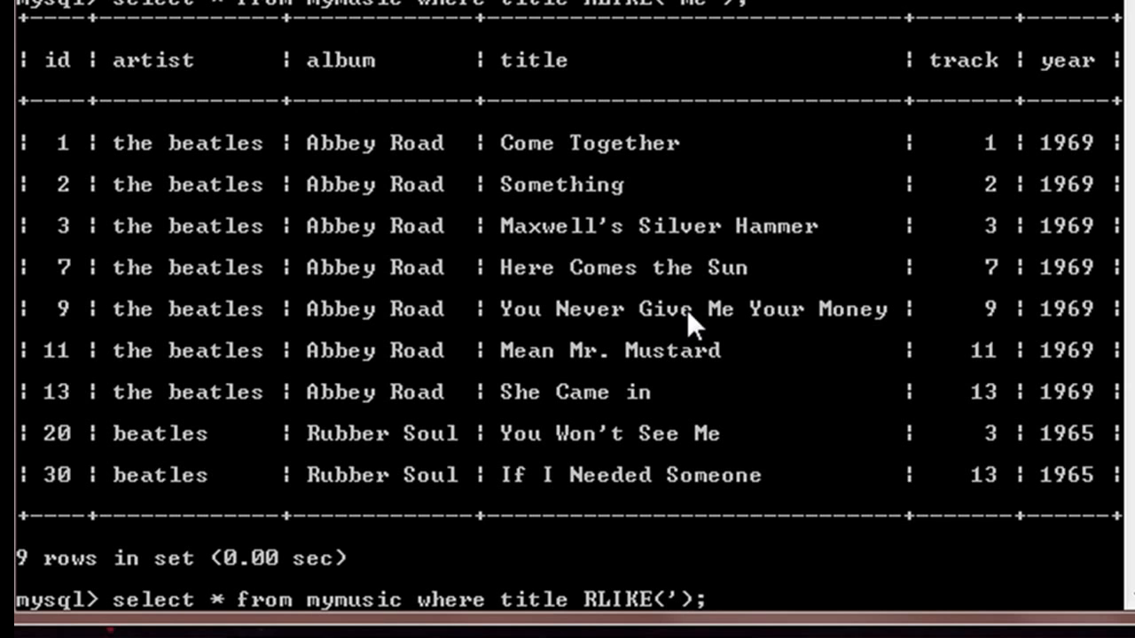
text(the)
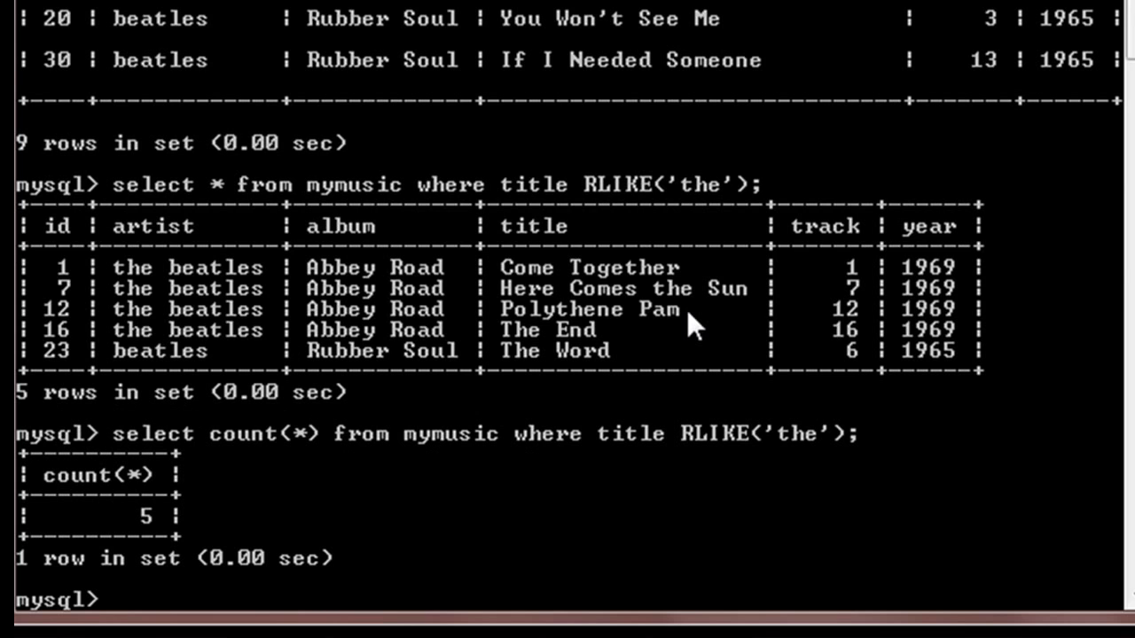
- Count titles with select count(*) ... RLIKE('the') giving 5 and RLIKE('me') giving 9
text(select count(*) from mymusic where title RLIKE('the');)
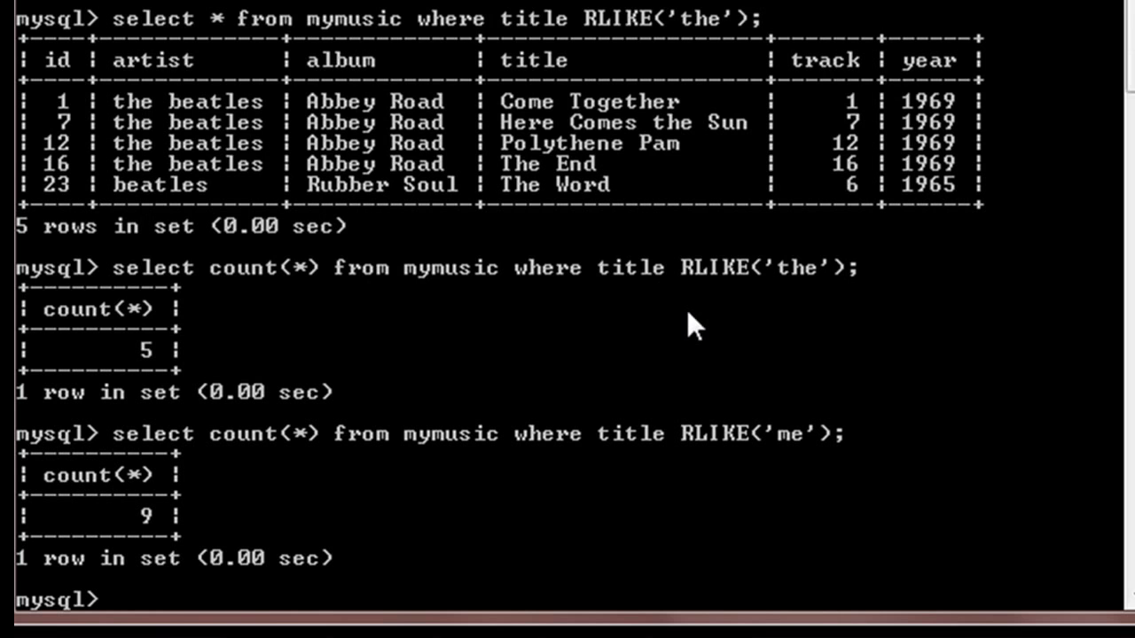
text(select count(*) from mymusic where title RLIKE('me');)
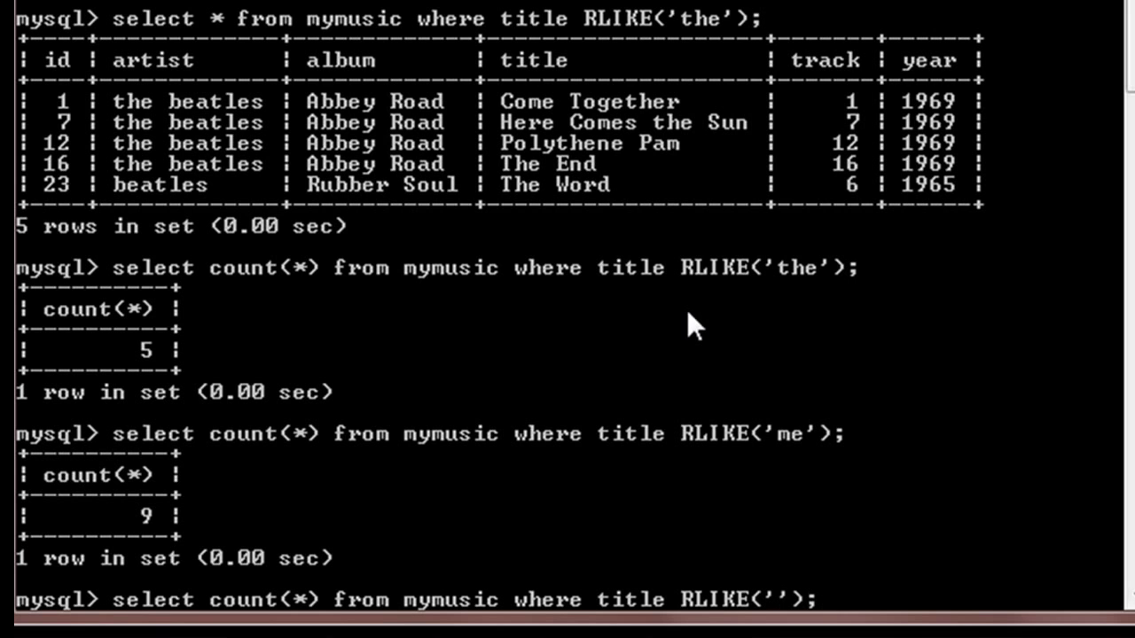
- Count titles matching 'you' (6), then recall select * ... where title RLIKE('the')
text(you)
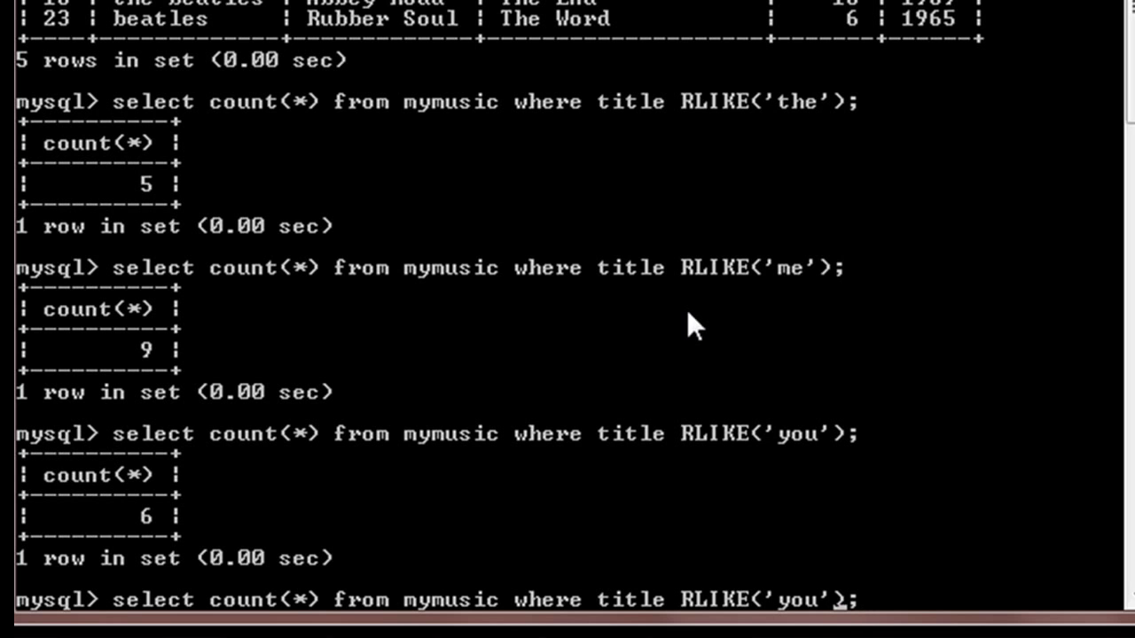
text(select * from mymusic where title RLIKE('the');)
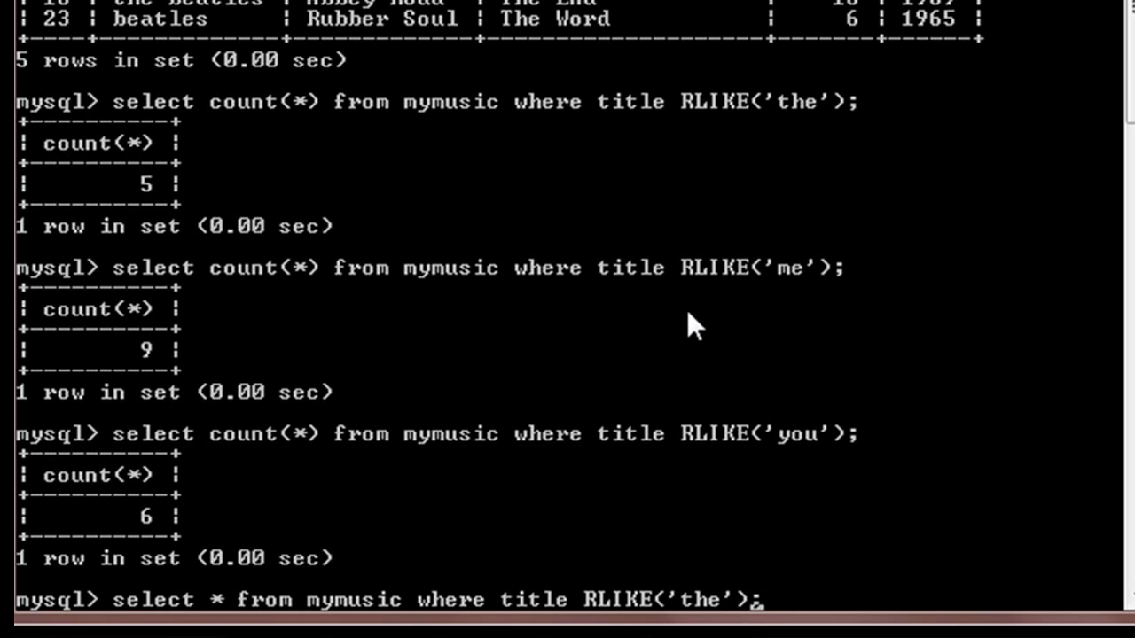
- Query titles RLIKE('the') and RLIKE('you') (empty), then 'the' and 'me' (two rows)
text(and)
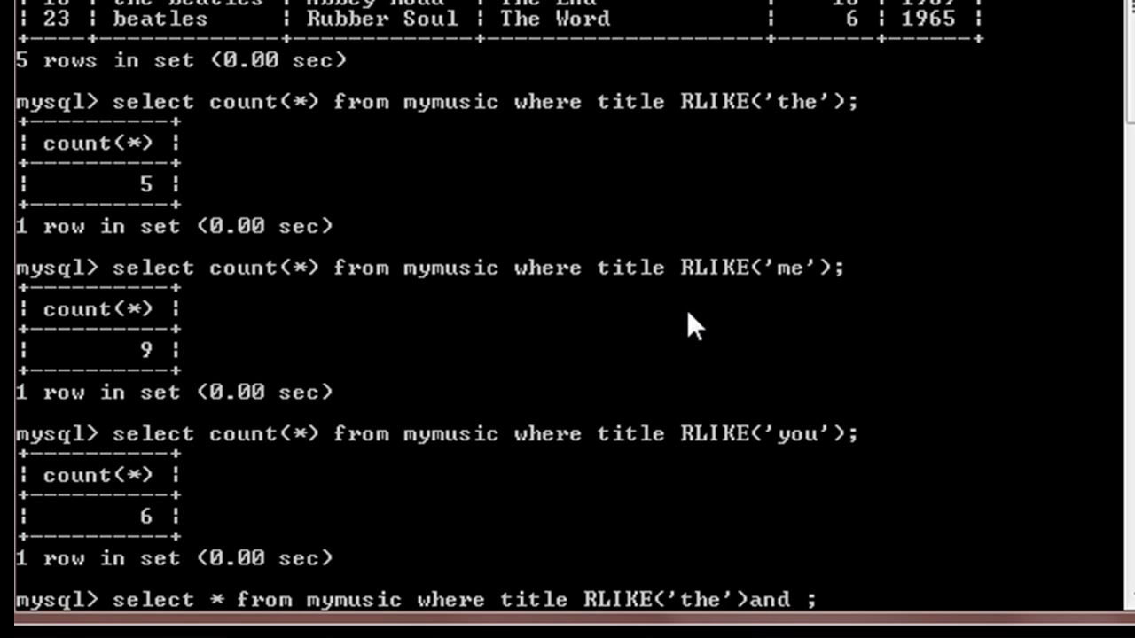
text(title)
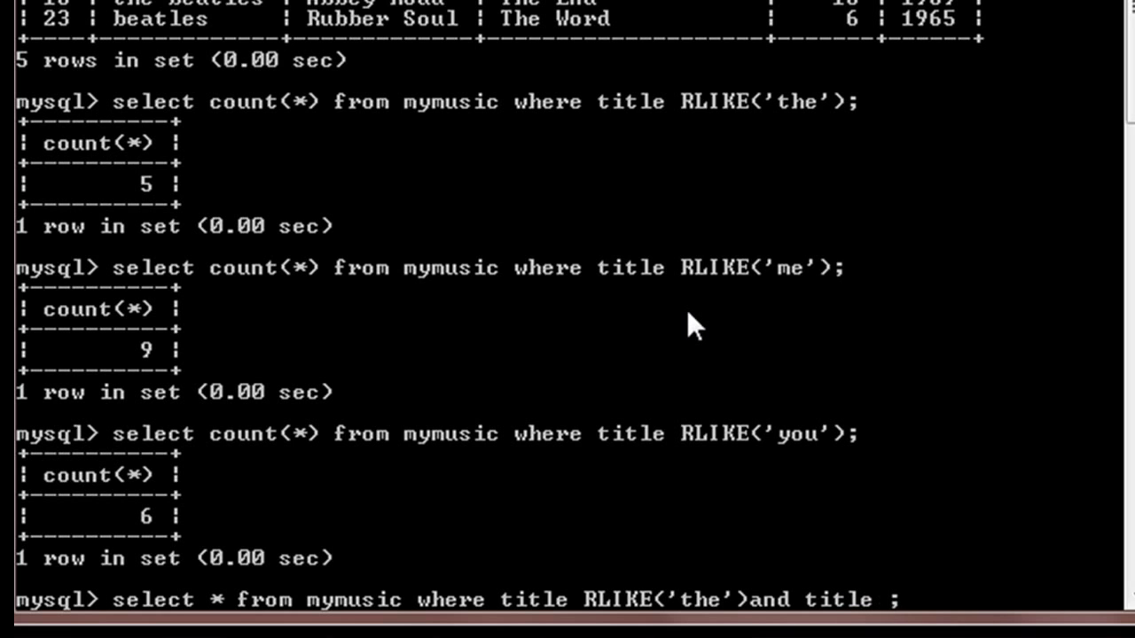
text(RLIKE)
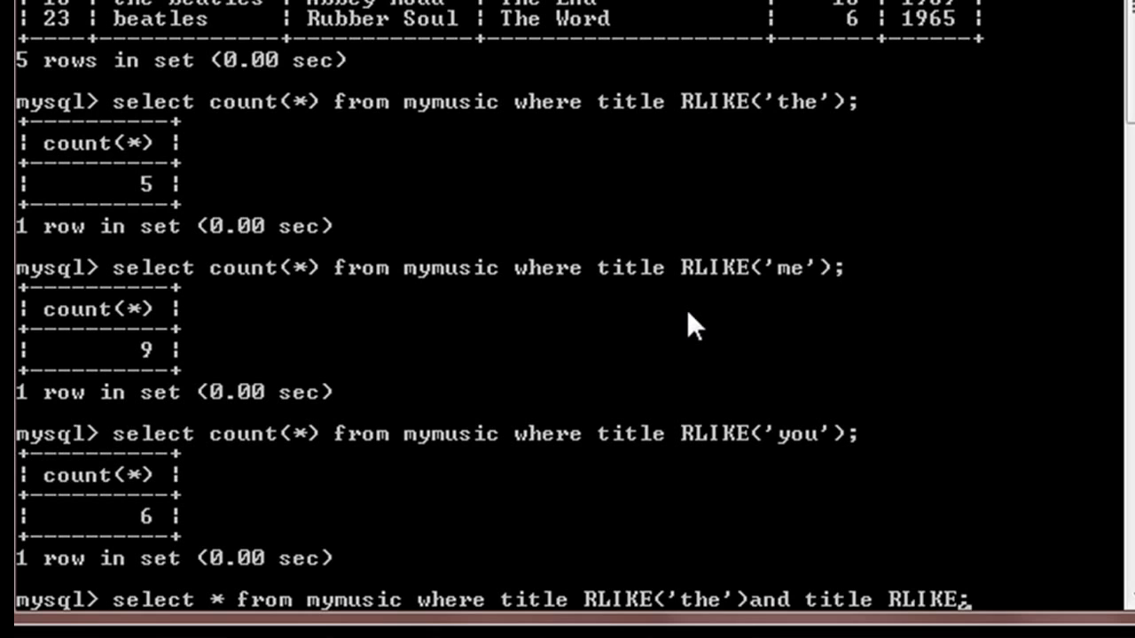
text(('you)
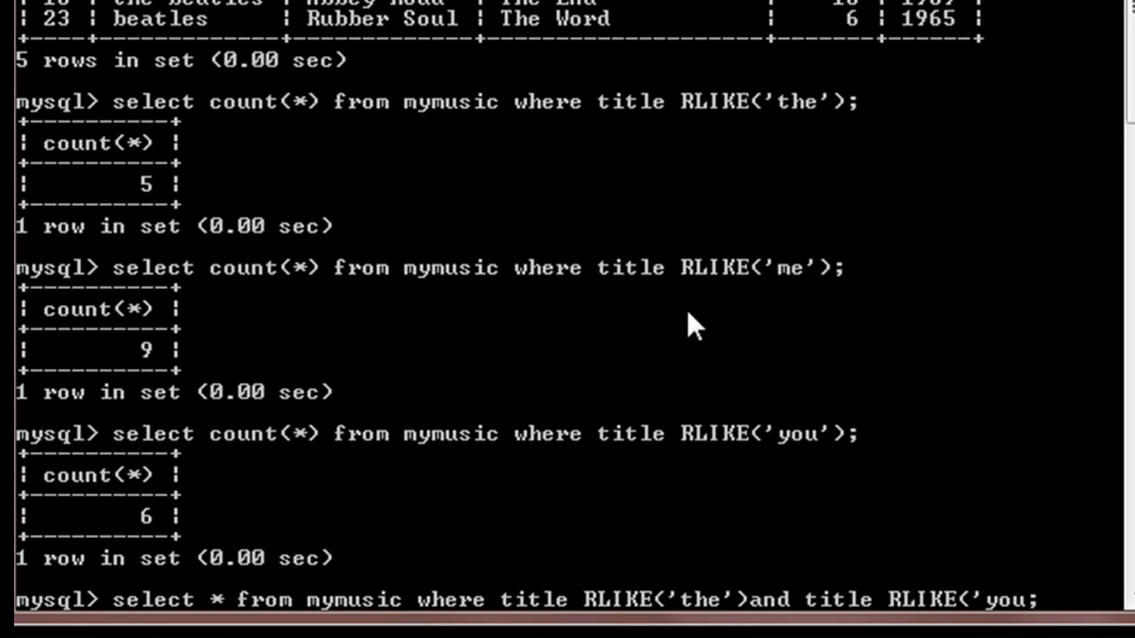
text(';)
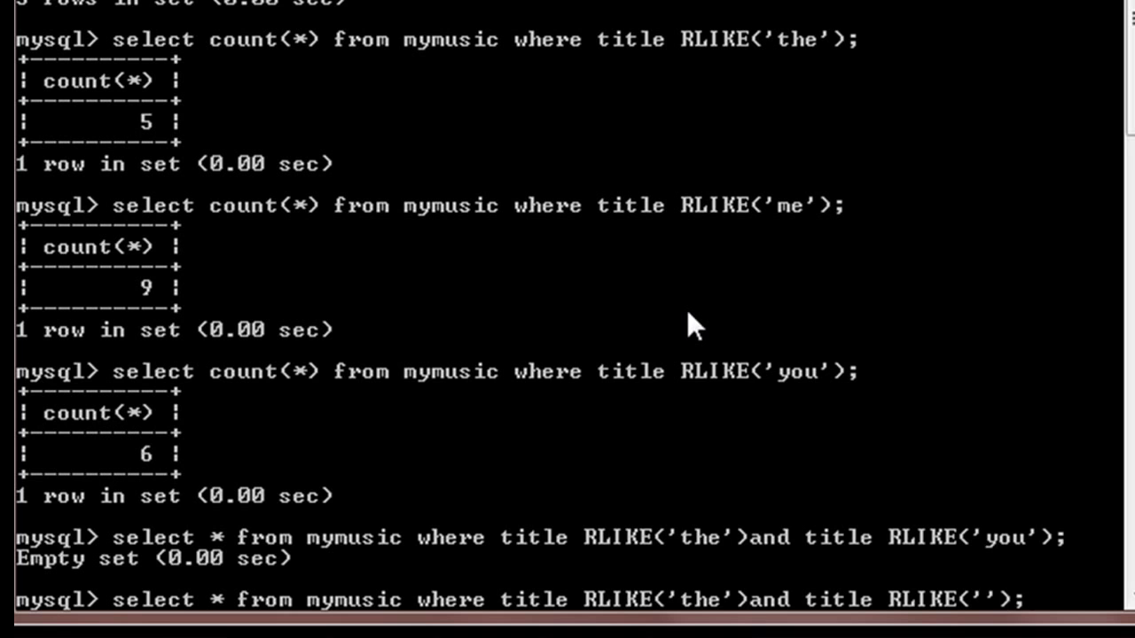
key(enter)
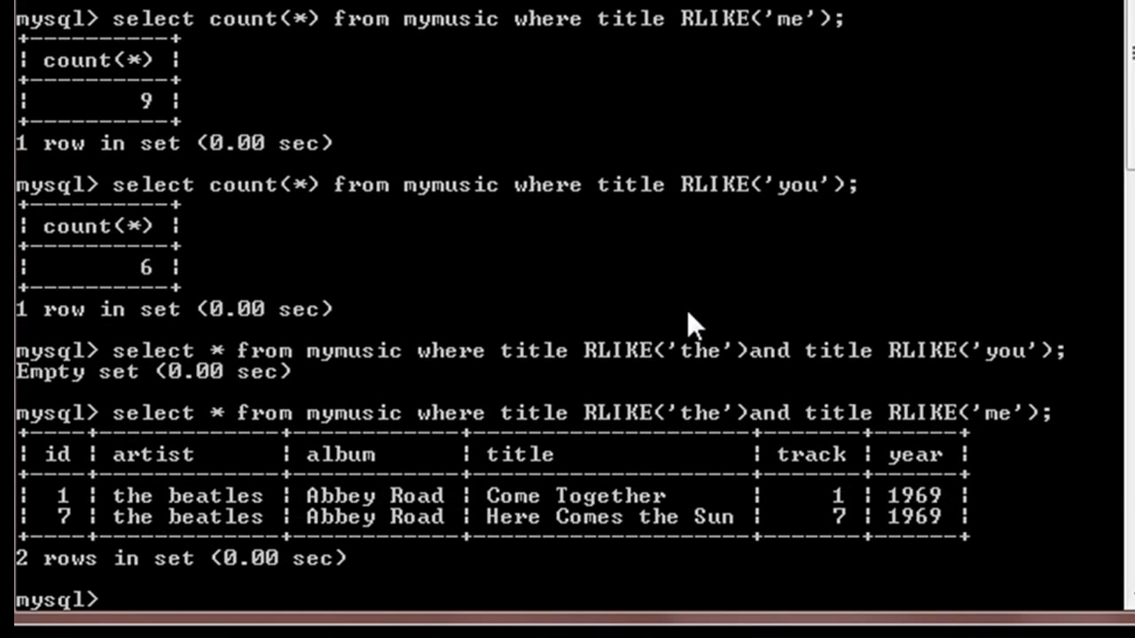
- Run select * ... RLIKE('the') or title RLIKE('me'); listing 12 rows and confirming the count
text(select * from mymusic where title RLIKE('the')or title RLIKE('me');)
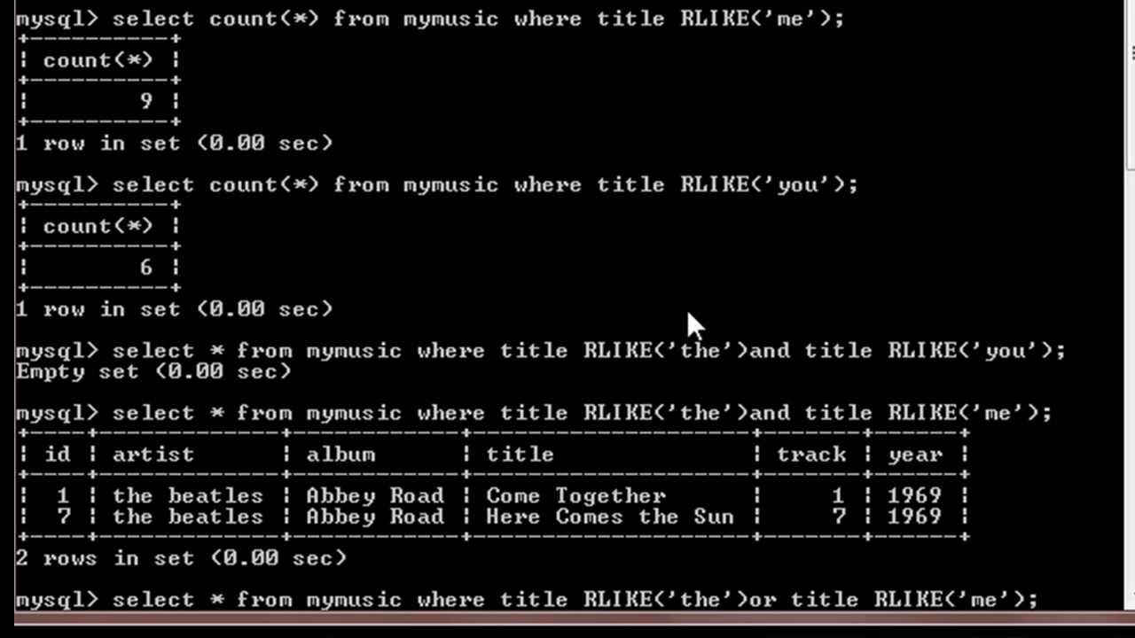
text(_)
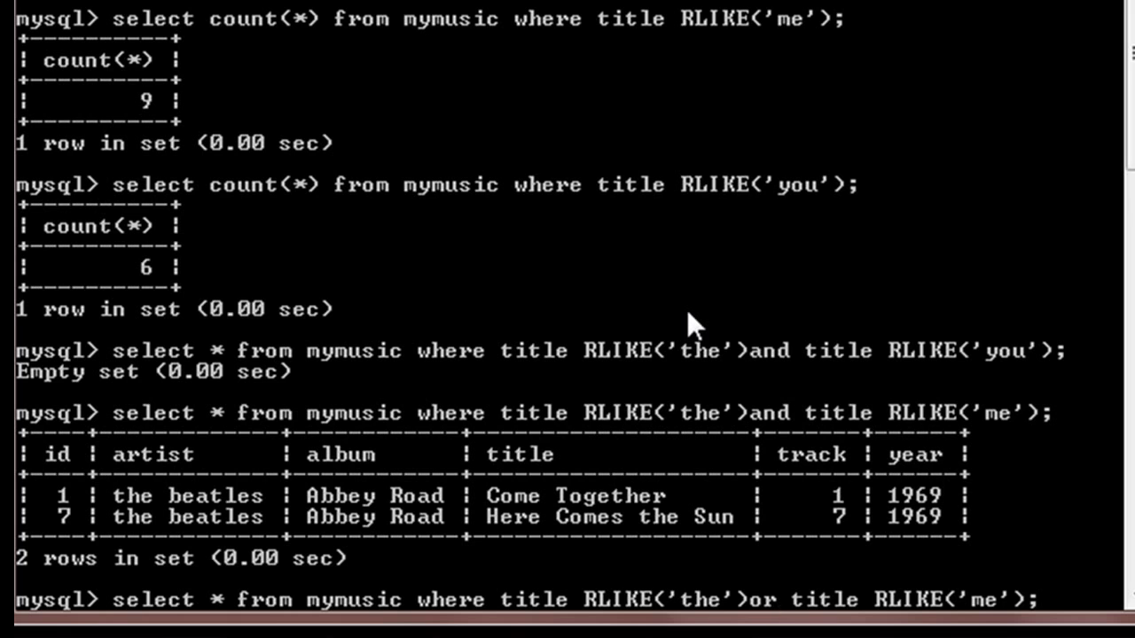
key(Return)
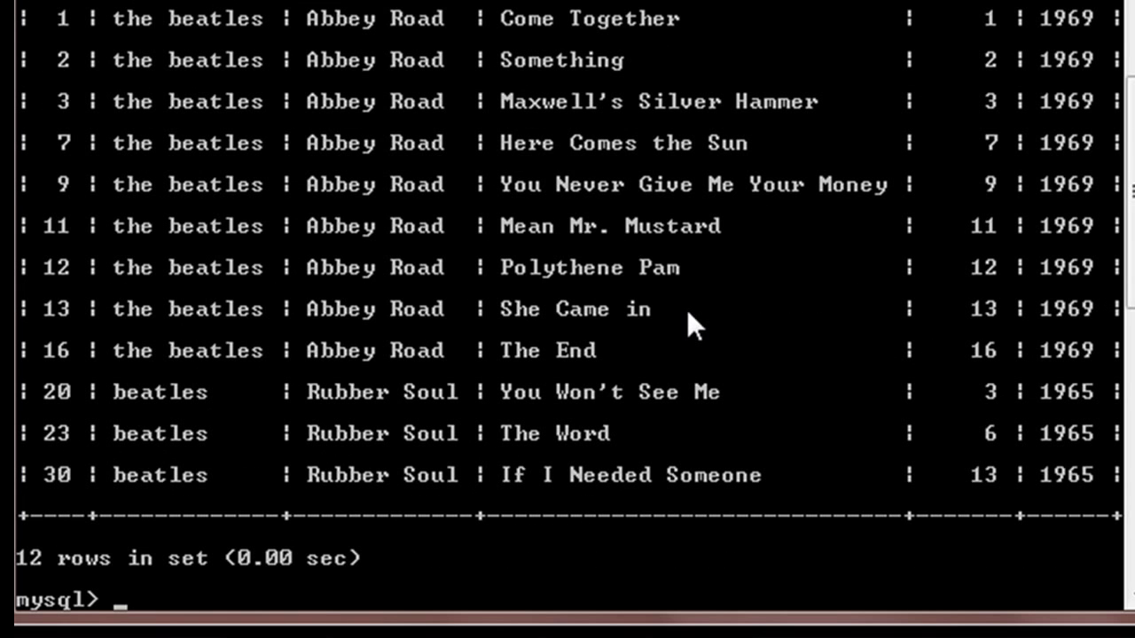
text(select * from mymusic where title RLIKE('the')or title RLIKE('me');)
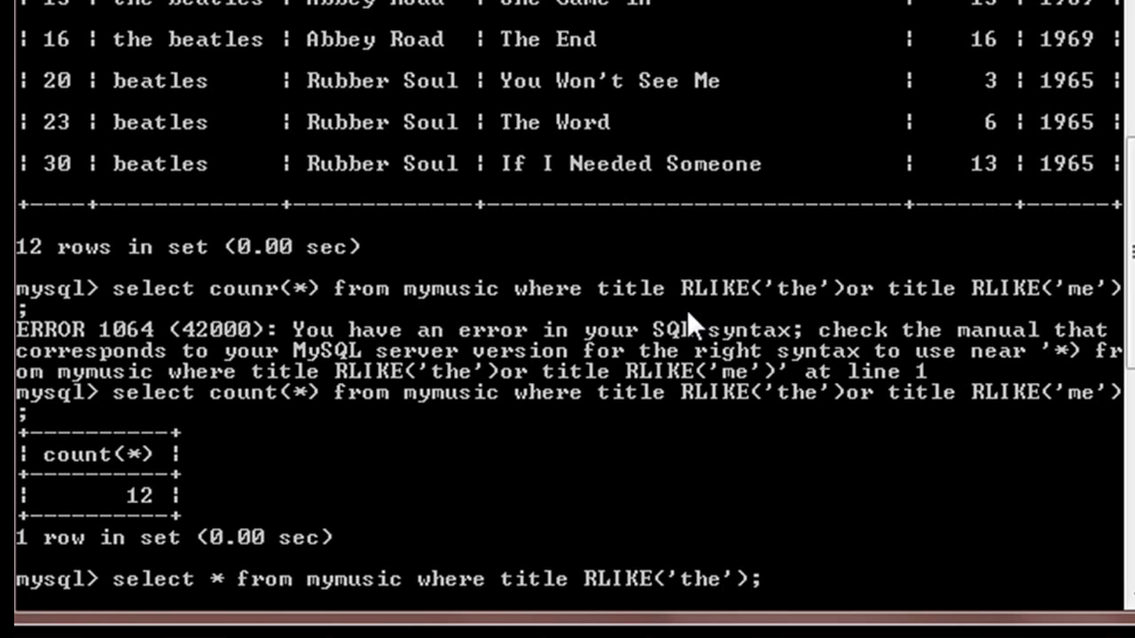
- Write the grouped condition OR (title RLIKE('me') continuing the 'the' filter query
text(or)
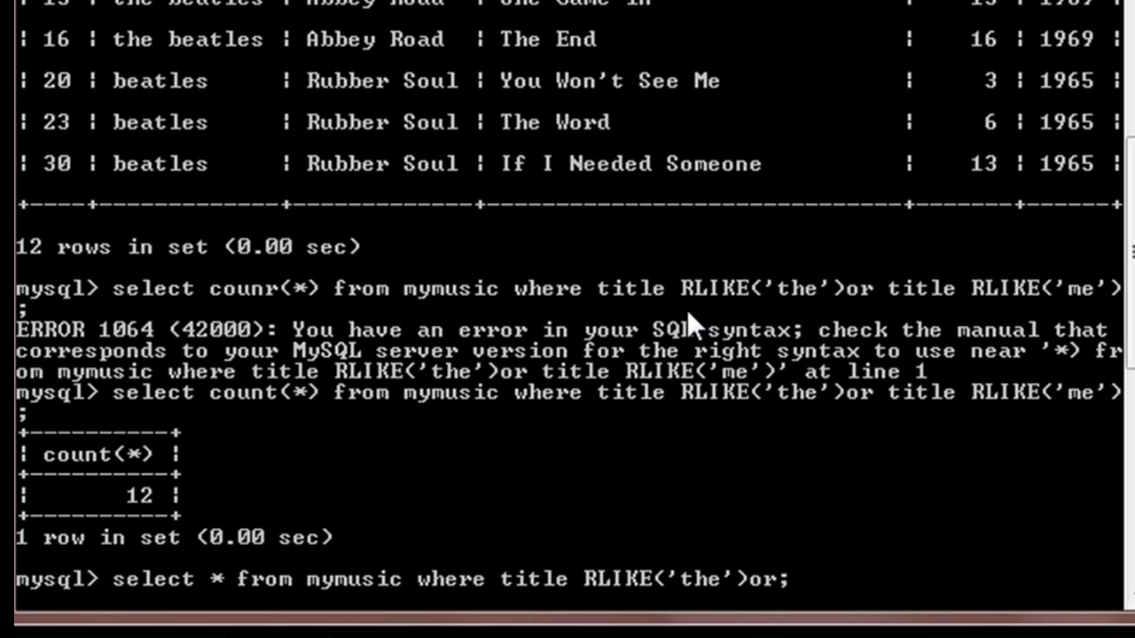
text(()
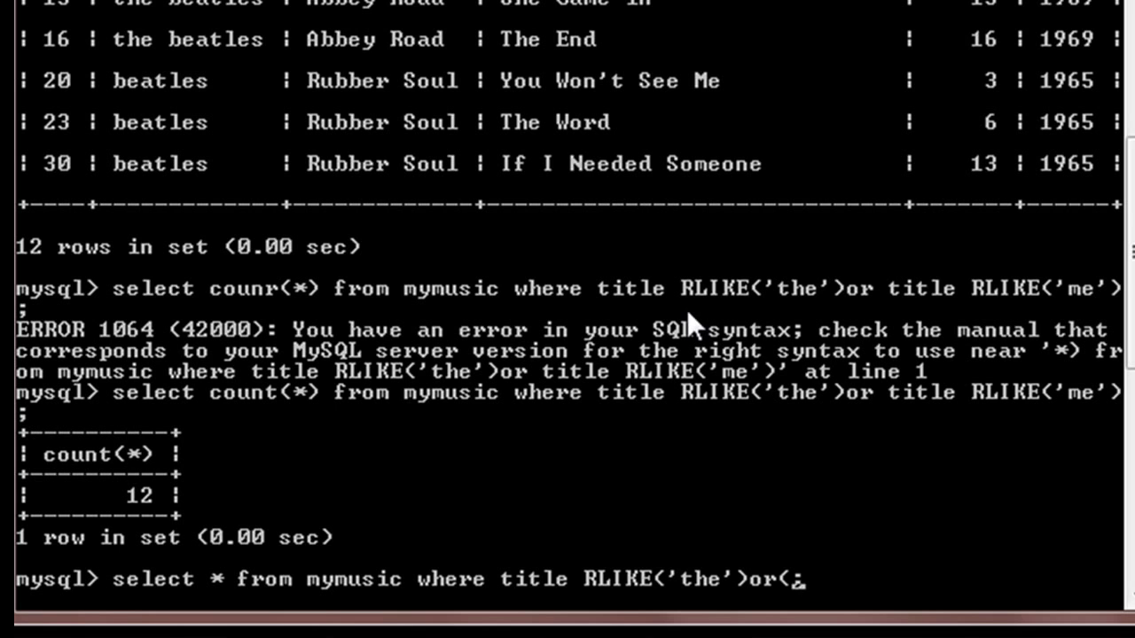
text(title RLI)
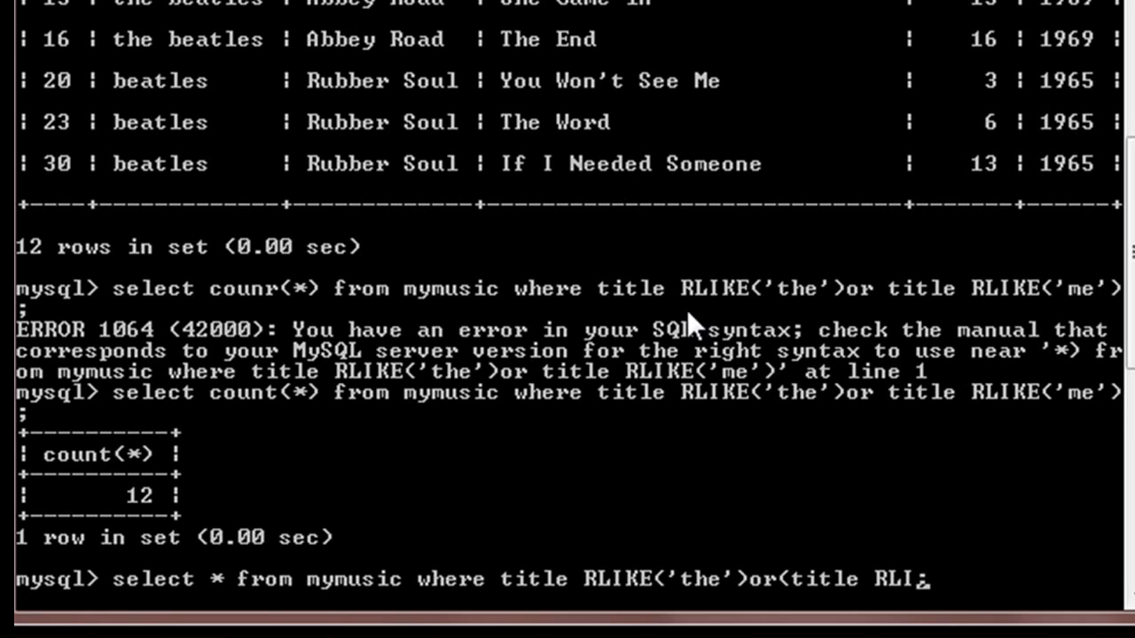
text(KE)
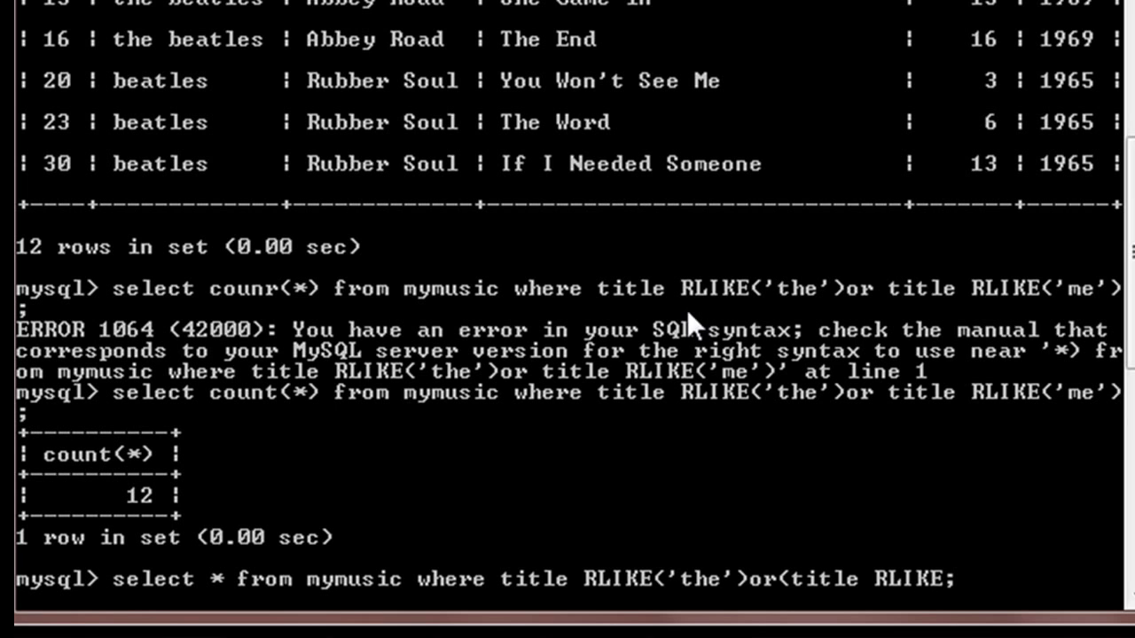
text(me;)
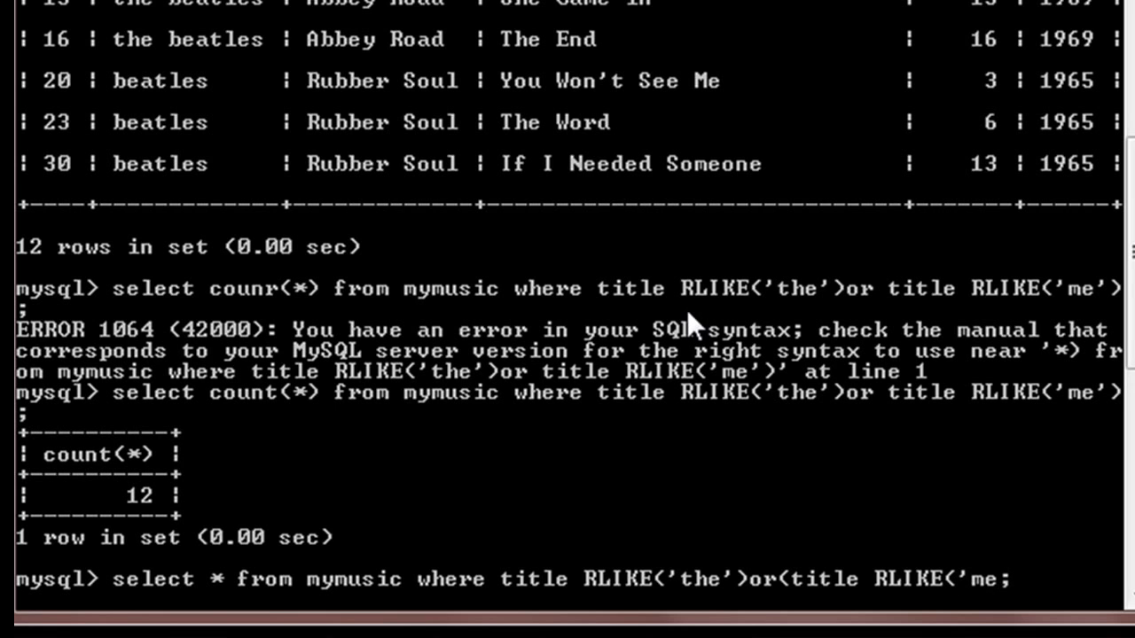
text(;)
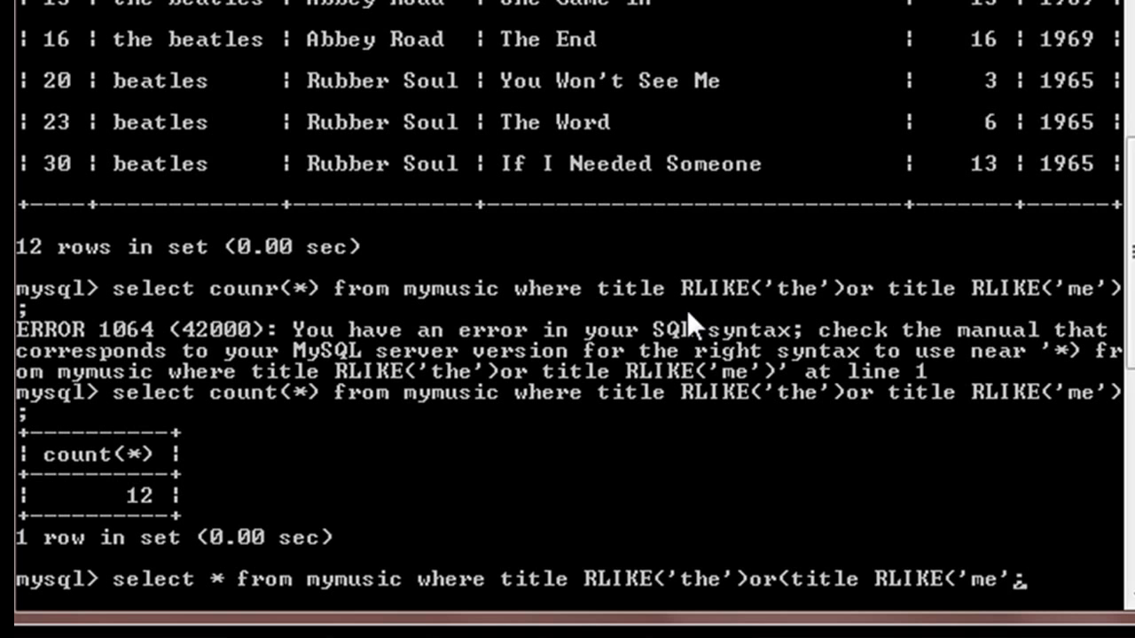
text())
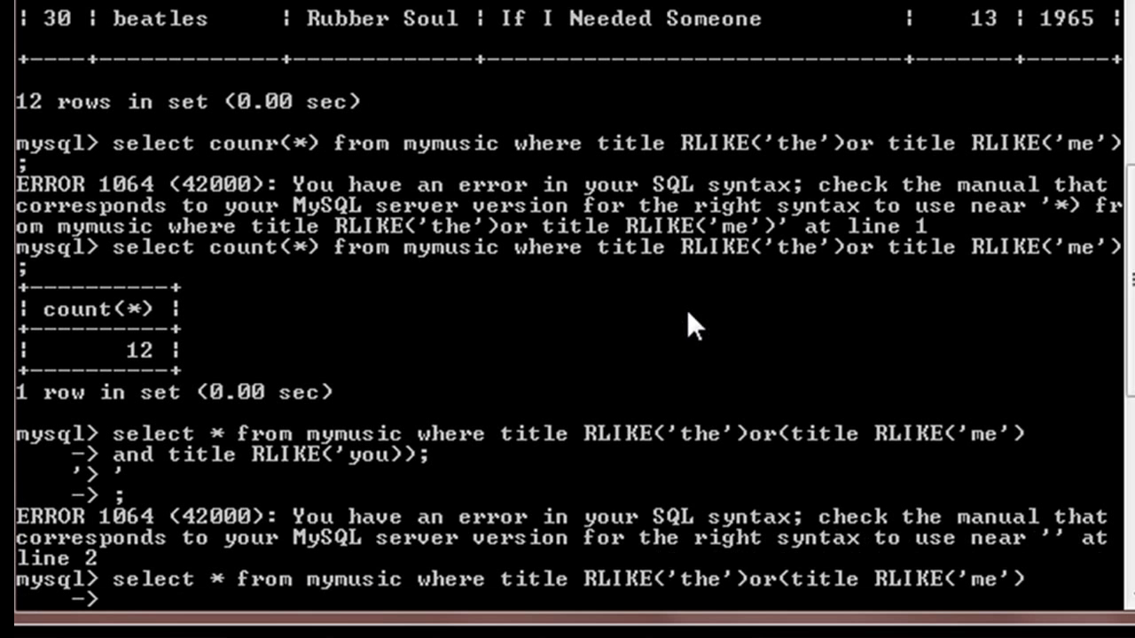
- Finish the query with and title RLIKE('you'); closing the grouped AND condition
text(and)
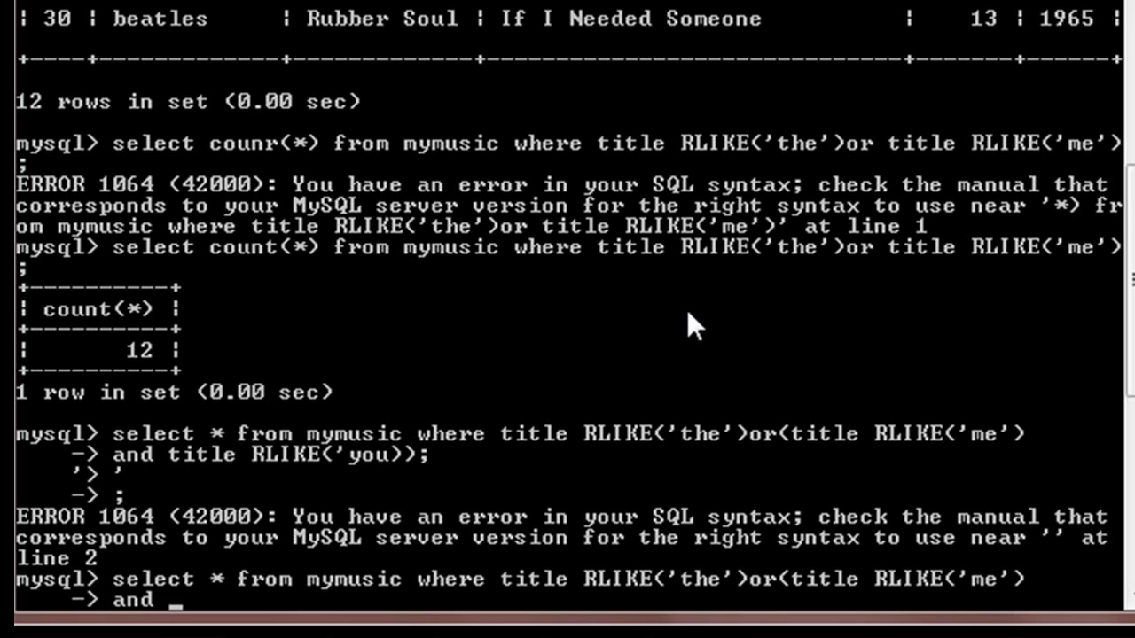
text(titl)
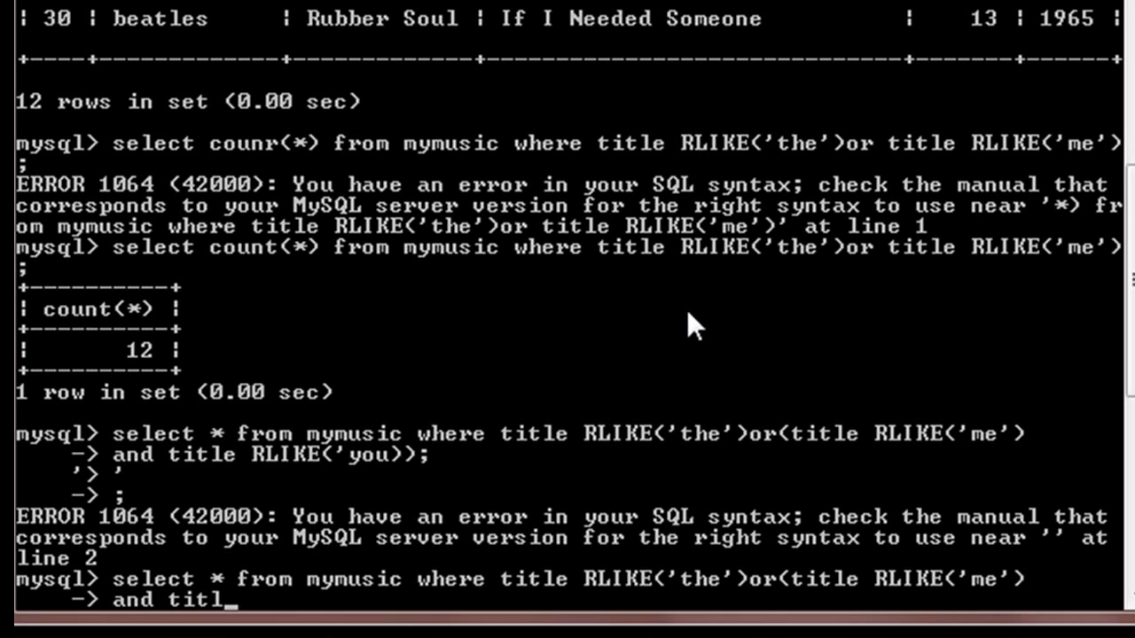
text(e)
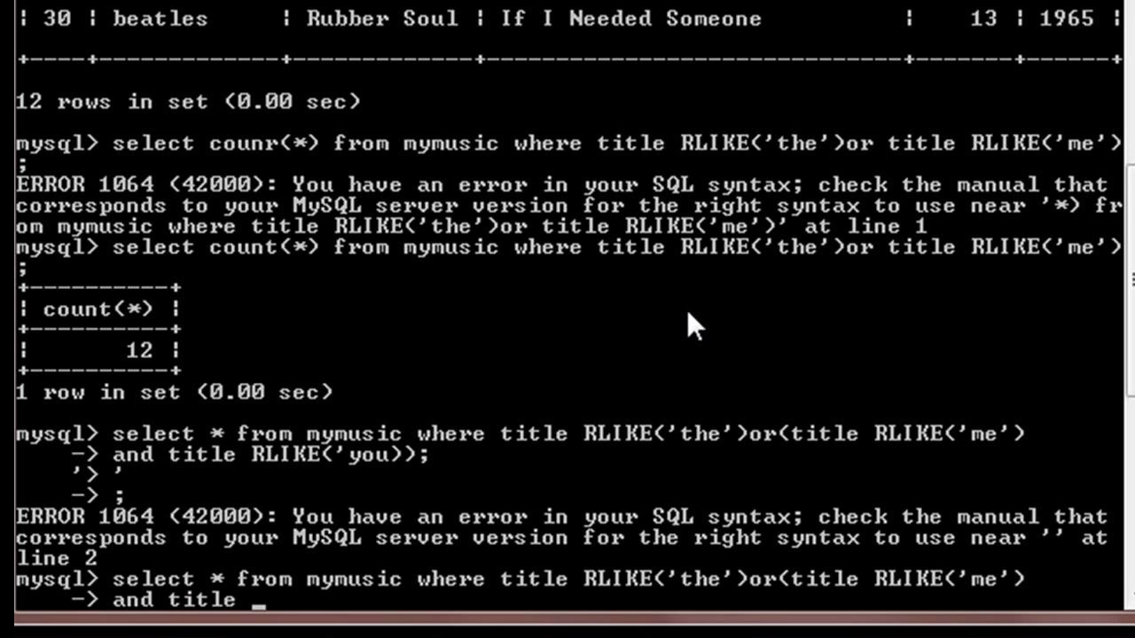
text(R)
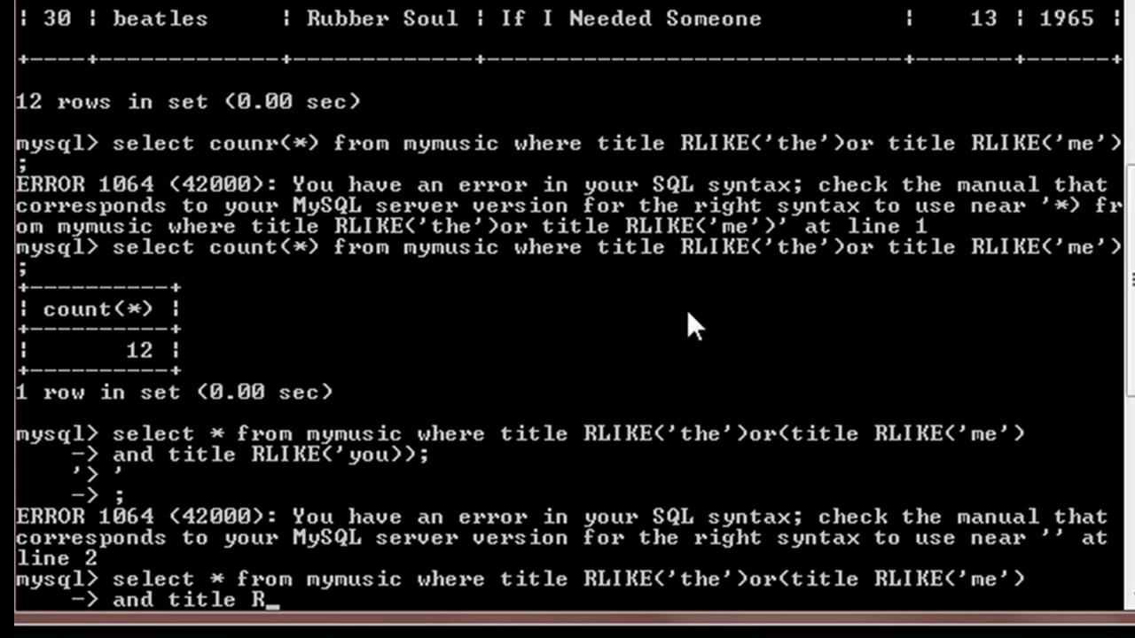
text(LIKE)
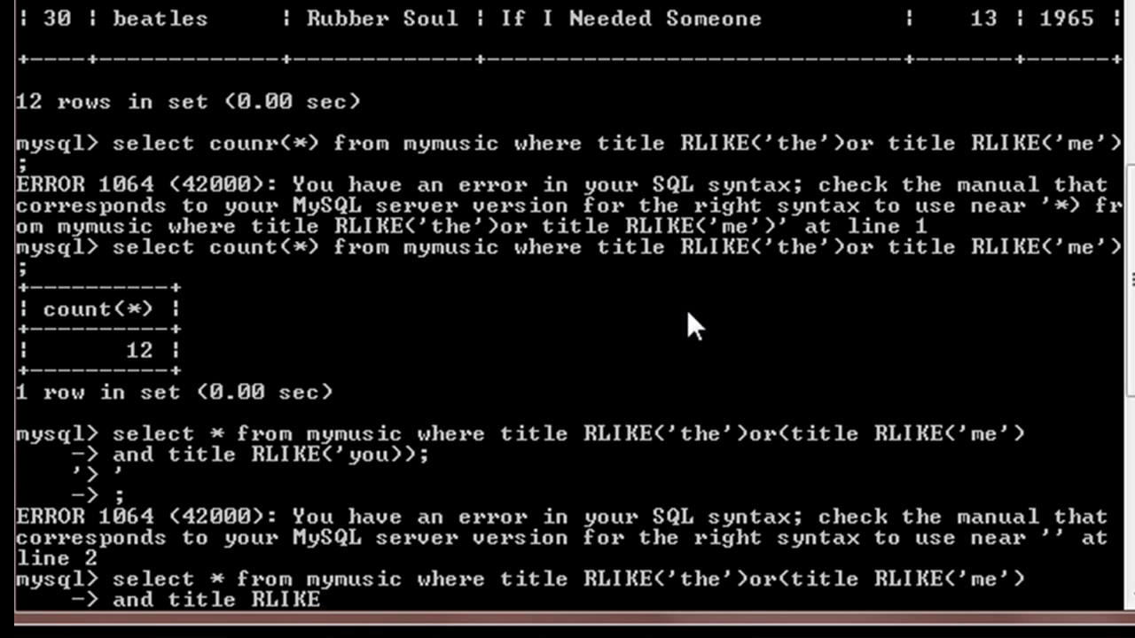
text(()
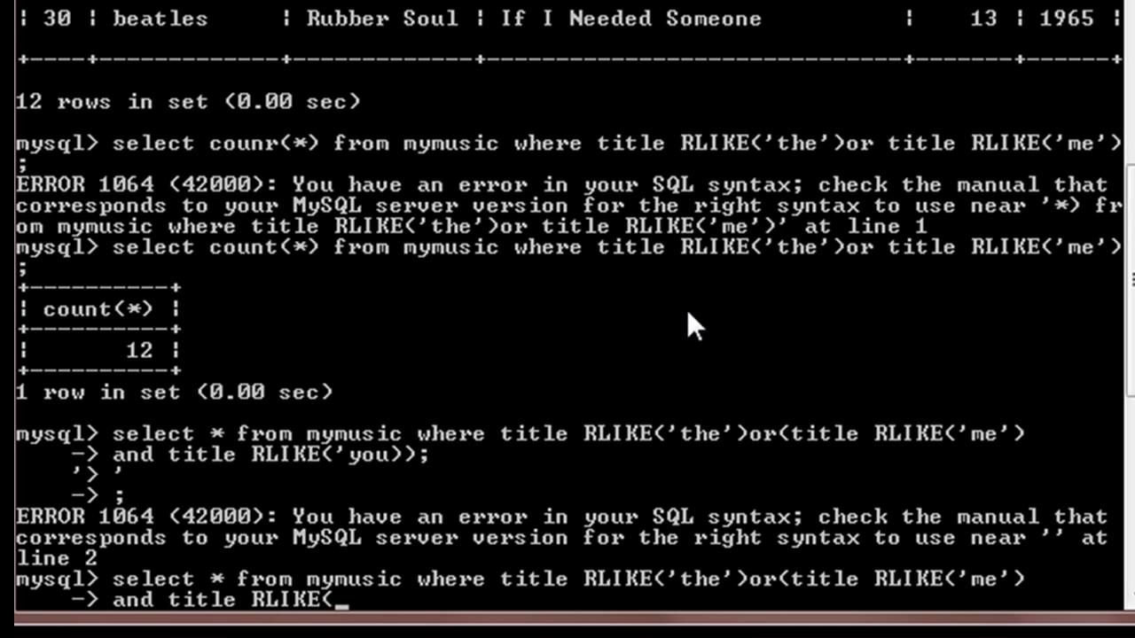
text('you)
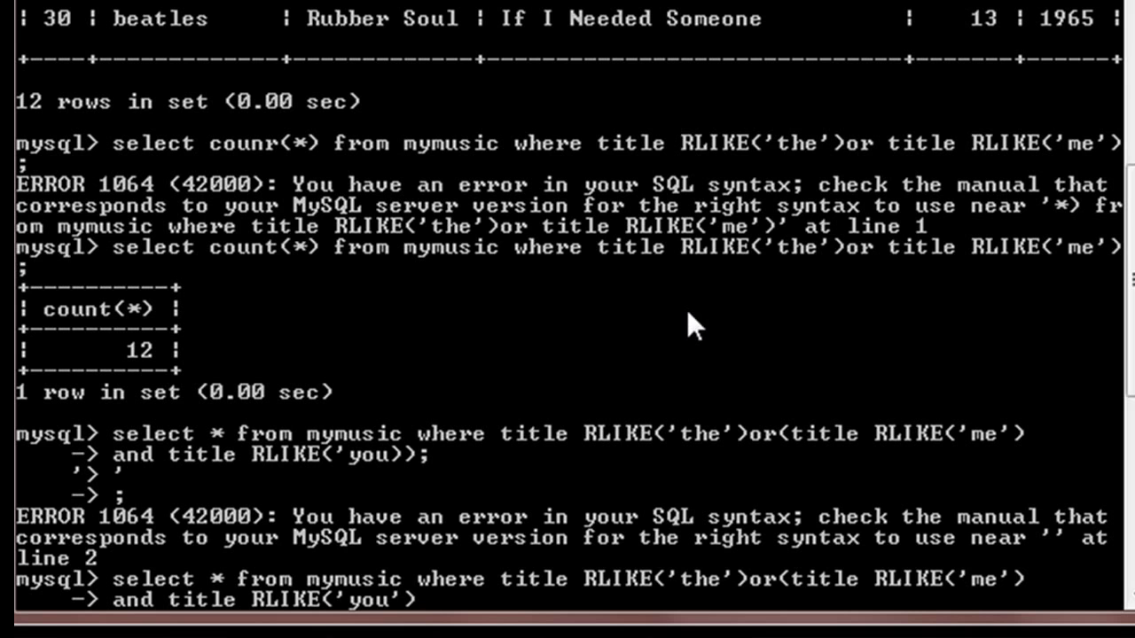
text(;)
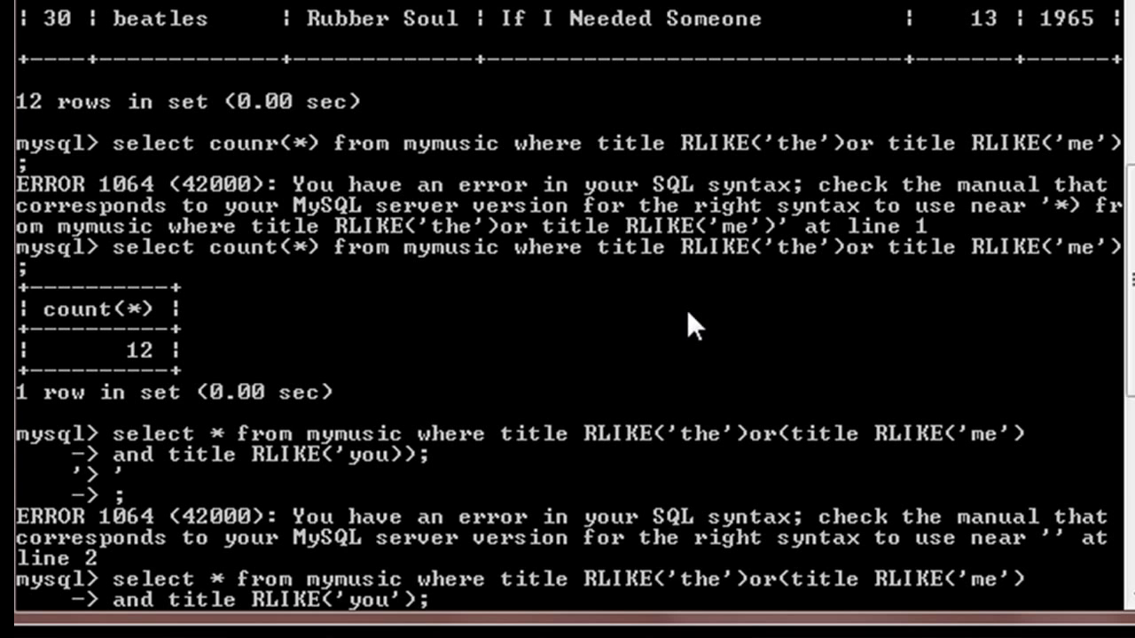
- Run the 'the' OR ('me' AND 'you') filter, returning 7 songs including Come Together
text())
key(Return)
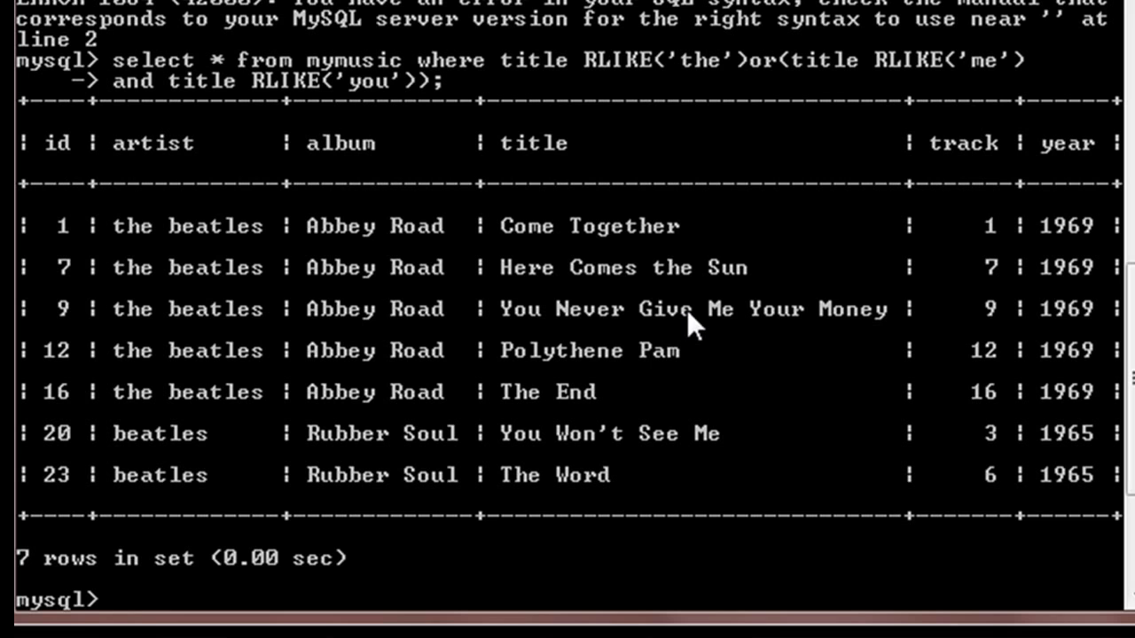
mouse_move(787, 110)
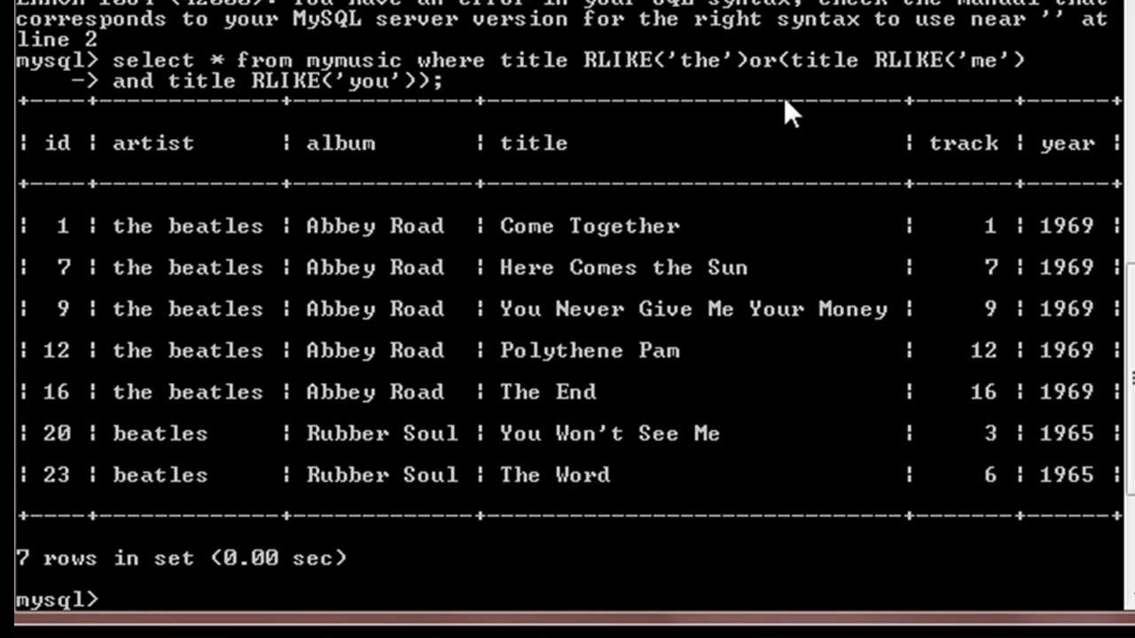
mouse_move(812, 92)
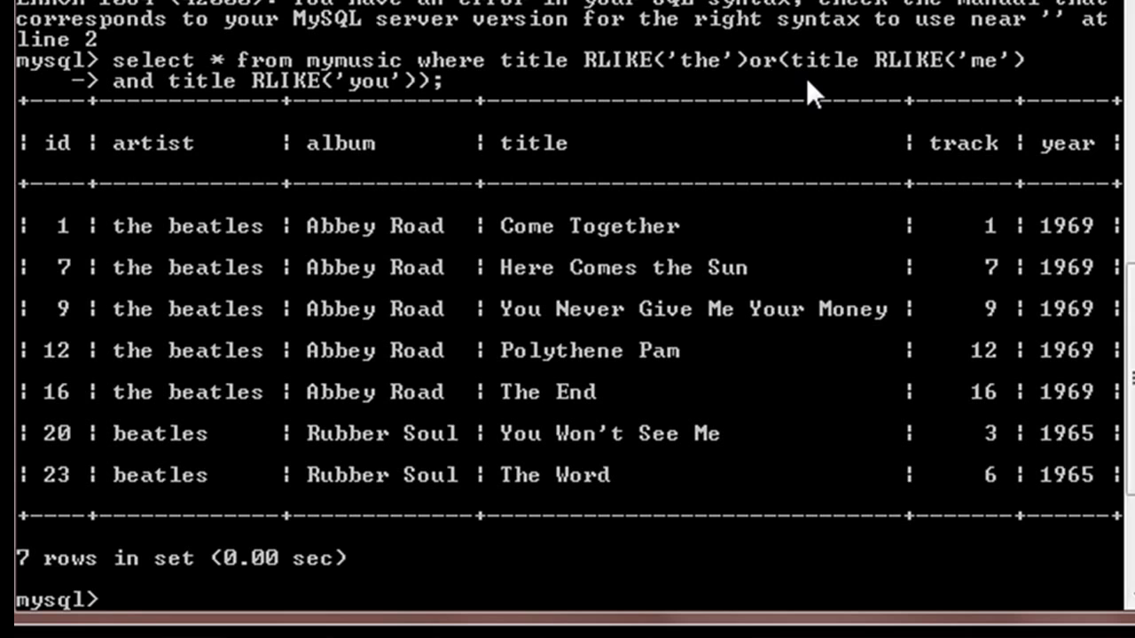
mouse_move(553, 146)
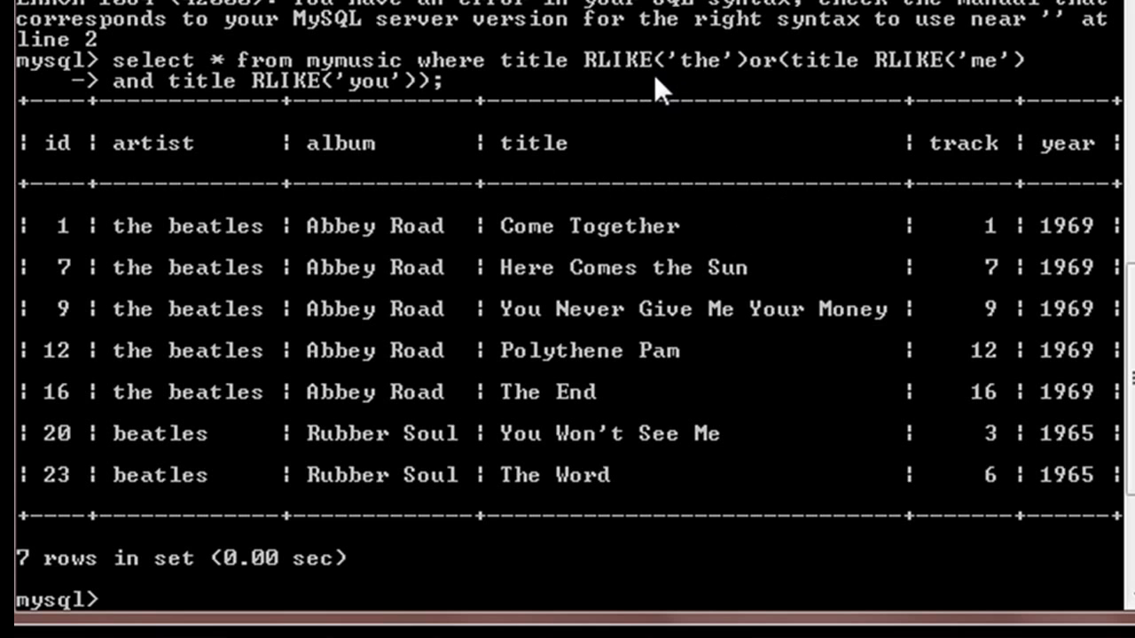
mouse_move(654, 116)
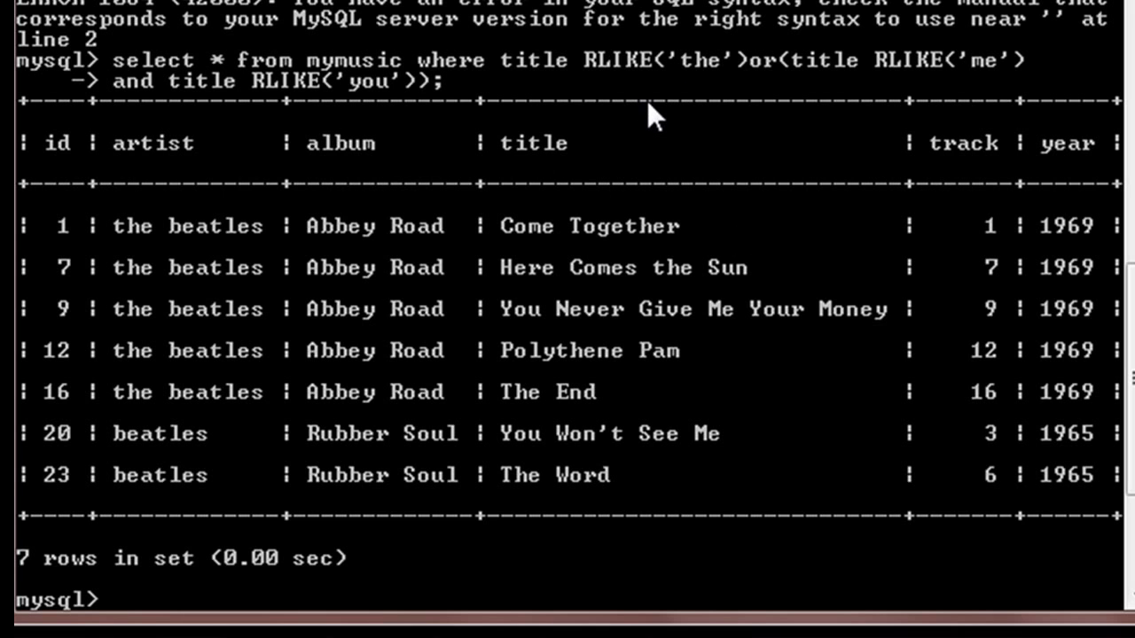
mouse_move(695, 97)
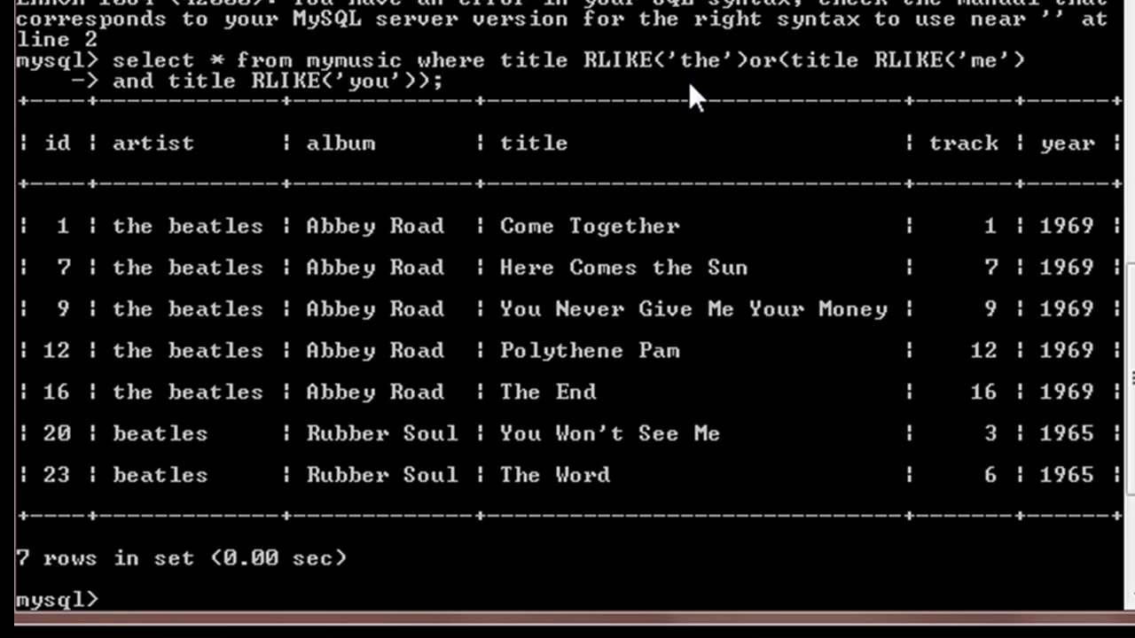